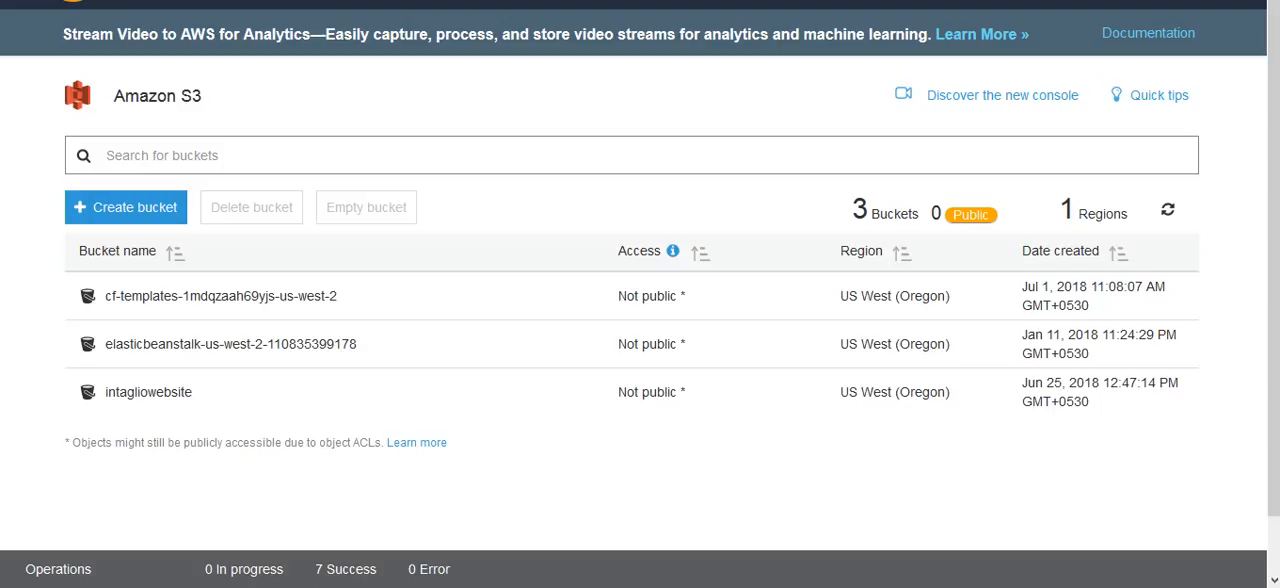
- Create a bucket named 'intagliotest' in the US West (Oregon) region
{"action": "left_click", "coordinate": [230, 343]}
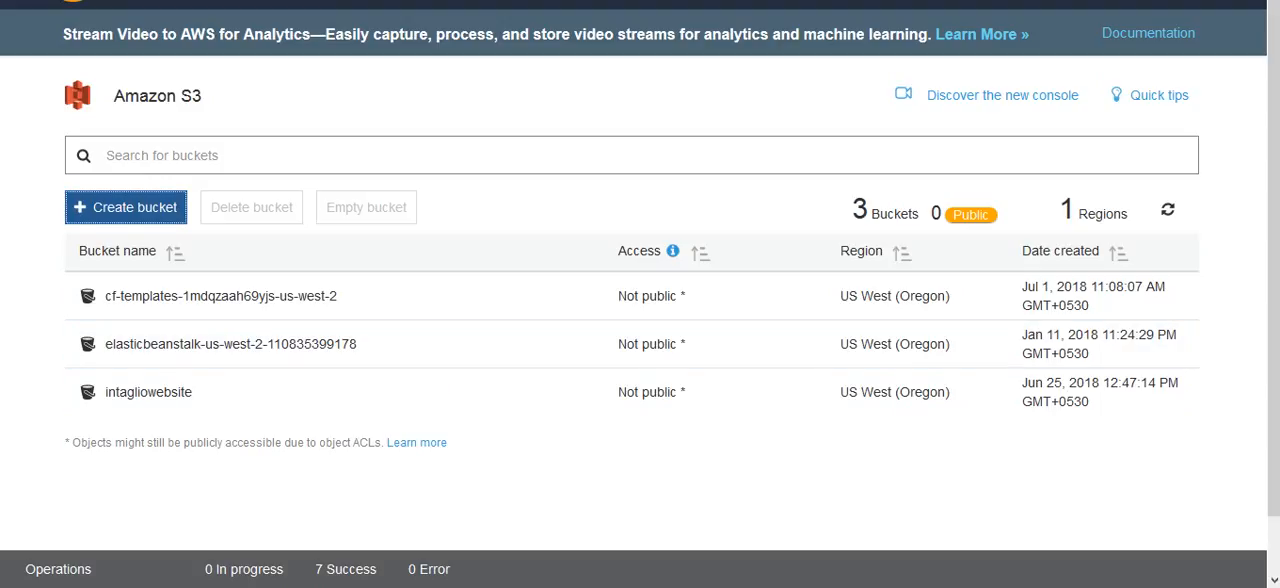
{"action": "left_click", "coordinate": [125, 207]}
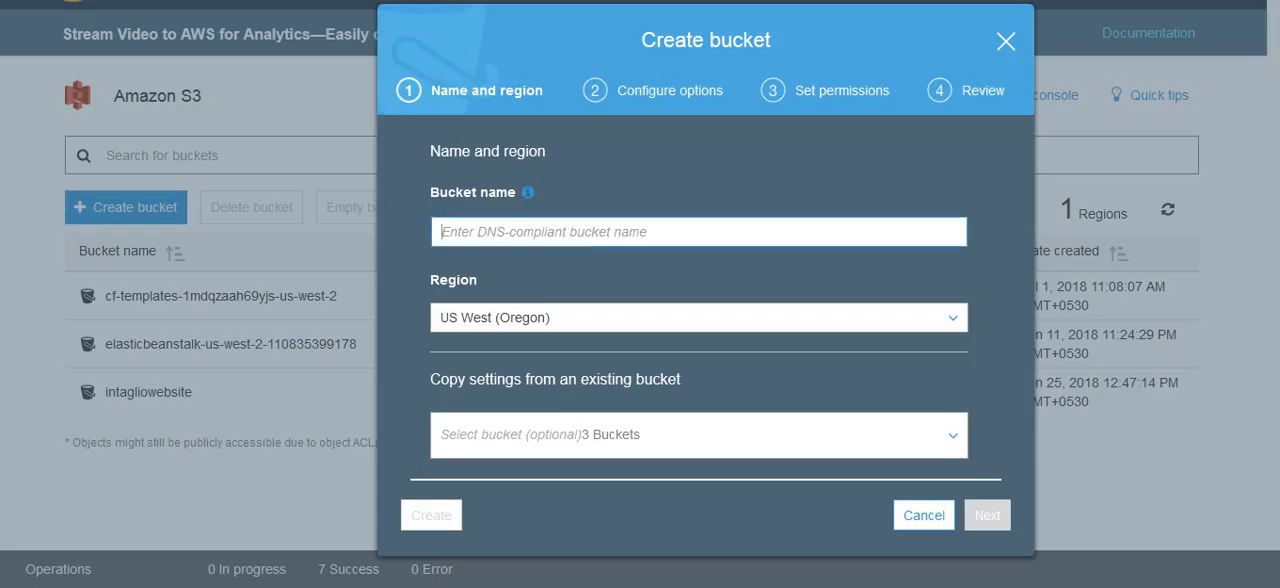
{"action": "type", "text": "intaglio"}
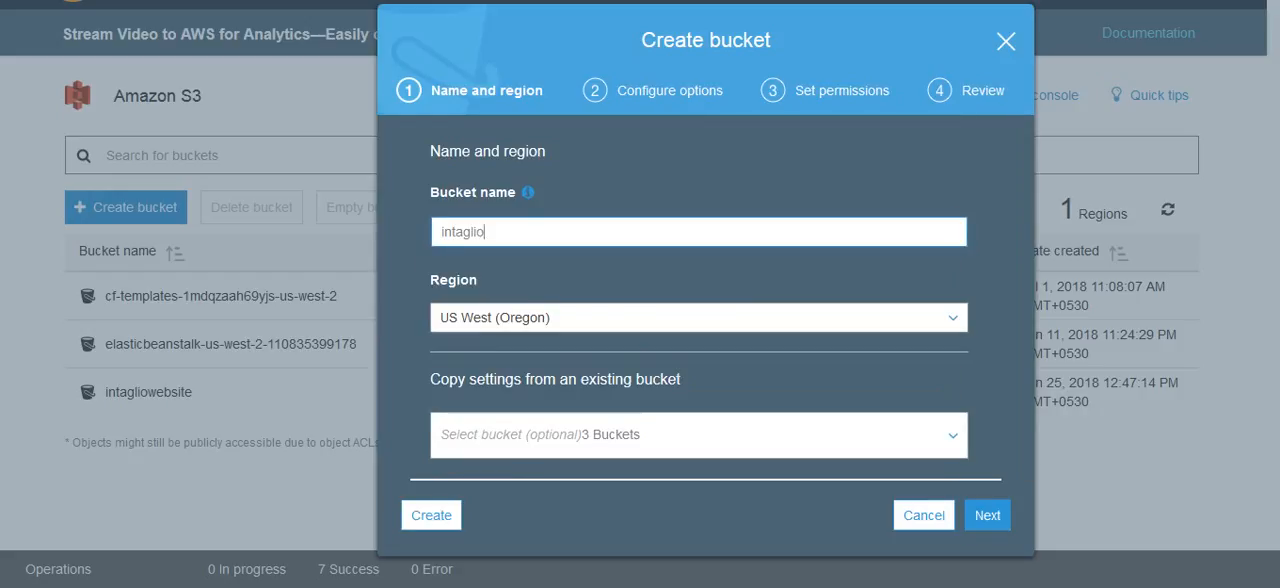
{"action": "type", "text": "test"}
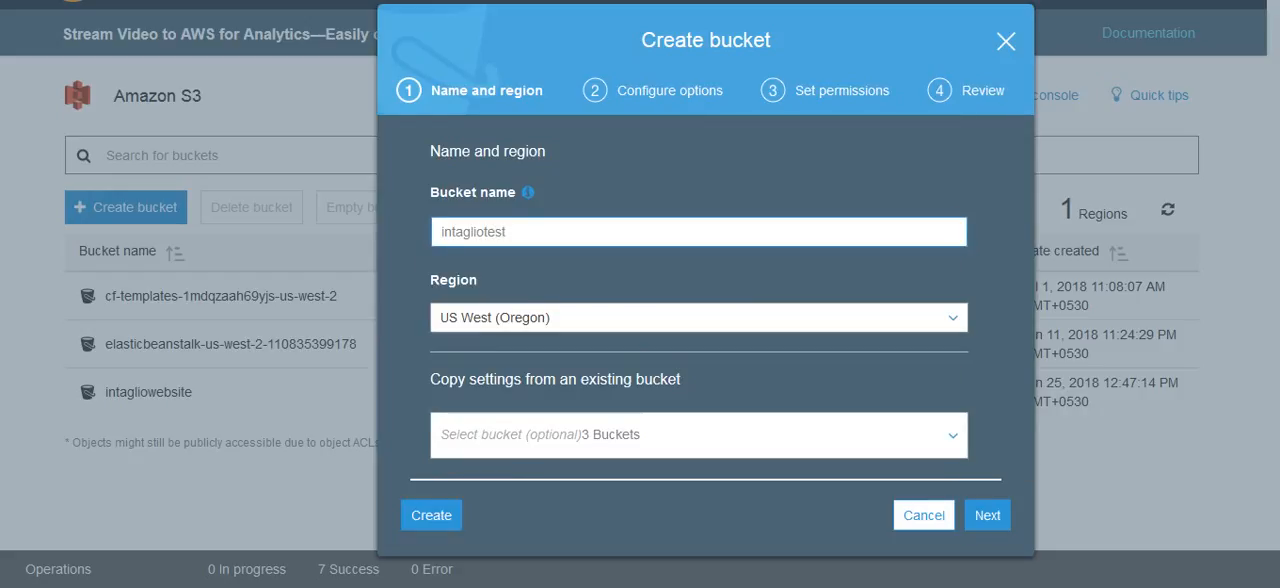
{"action": "left_click", "coordinate": [431, 514]}
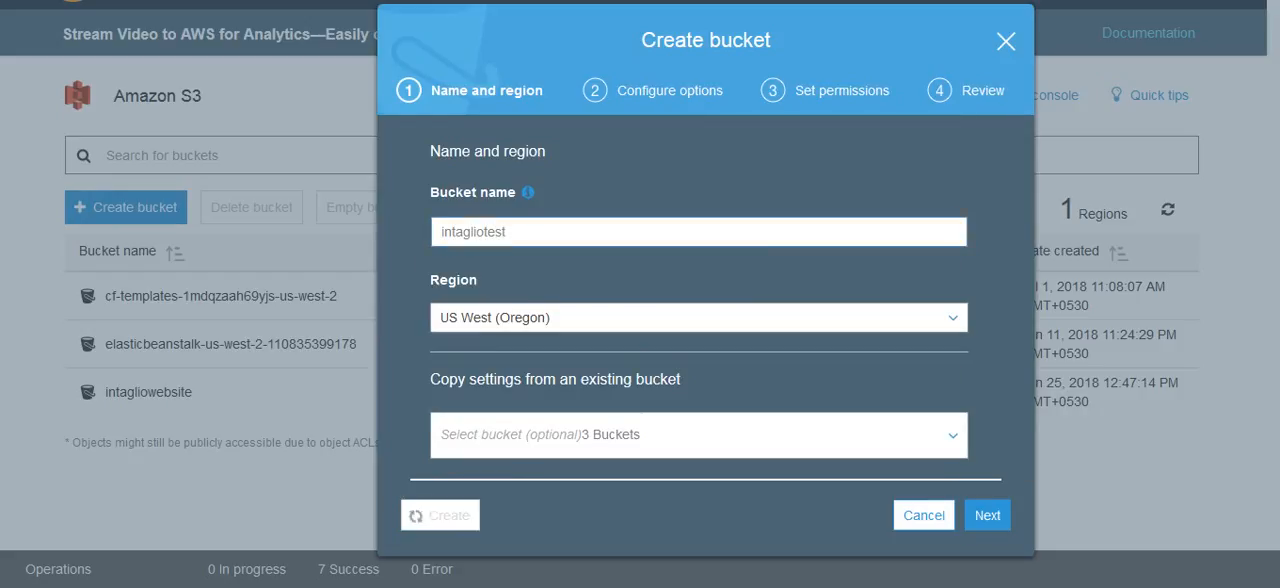
{"action": "left_click", "coordinate": [439, 515]}
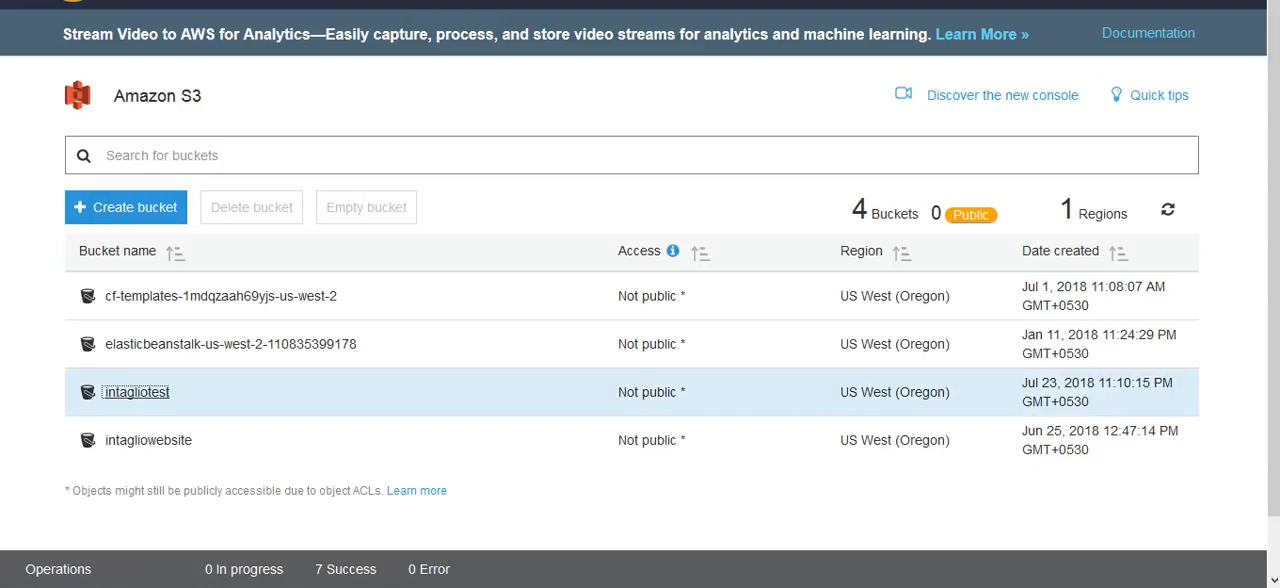
- Upload bootstrapscript.txt into the intagliotest bucket
{"action": "left_click", "coordinate": [137, 391]}
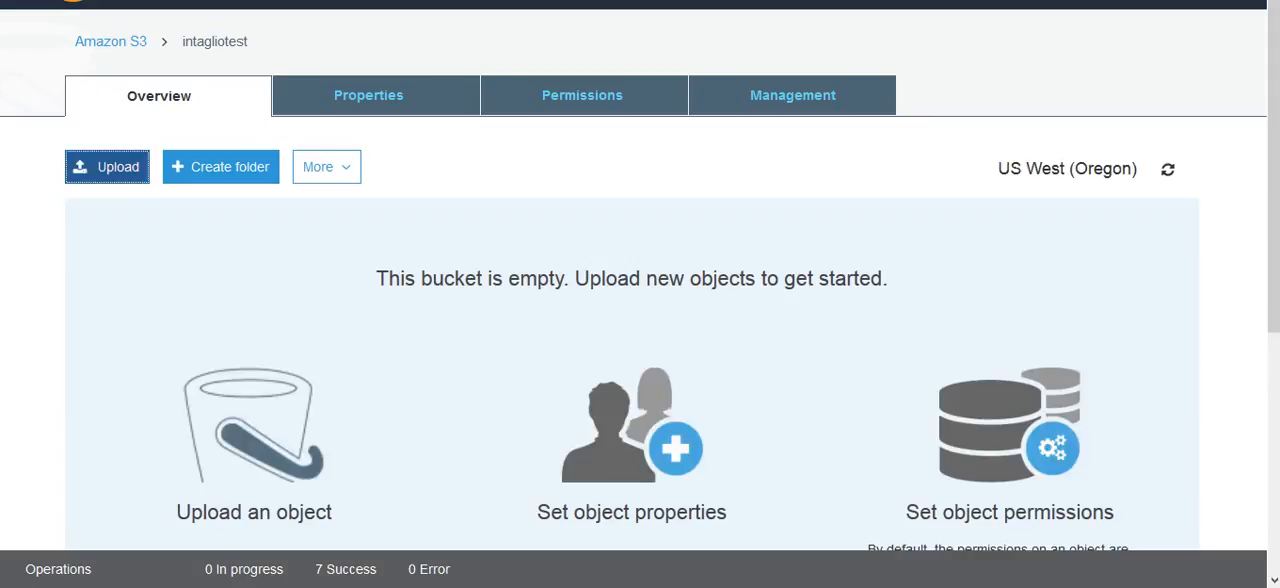
{"action": "left_click", "coordinate": [107, 166]}
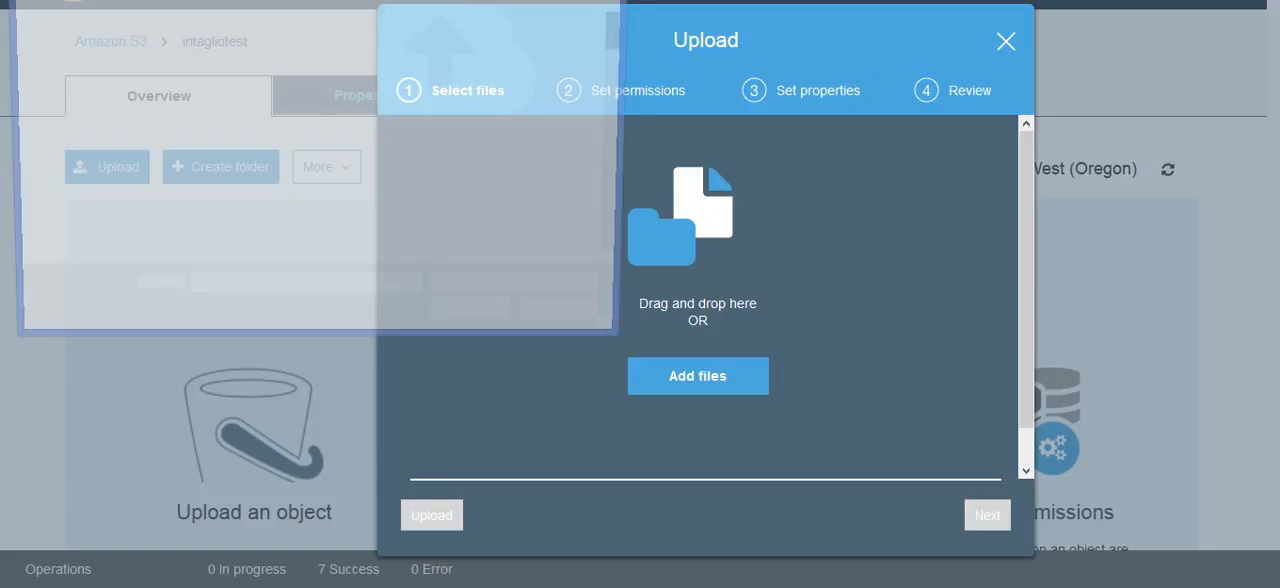
{"action": "left_click", "coordinate": [697, 376]}
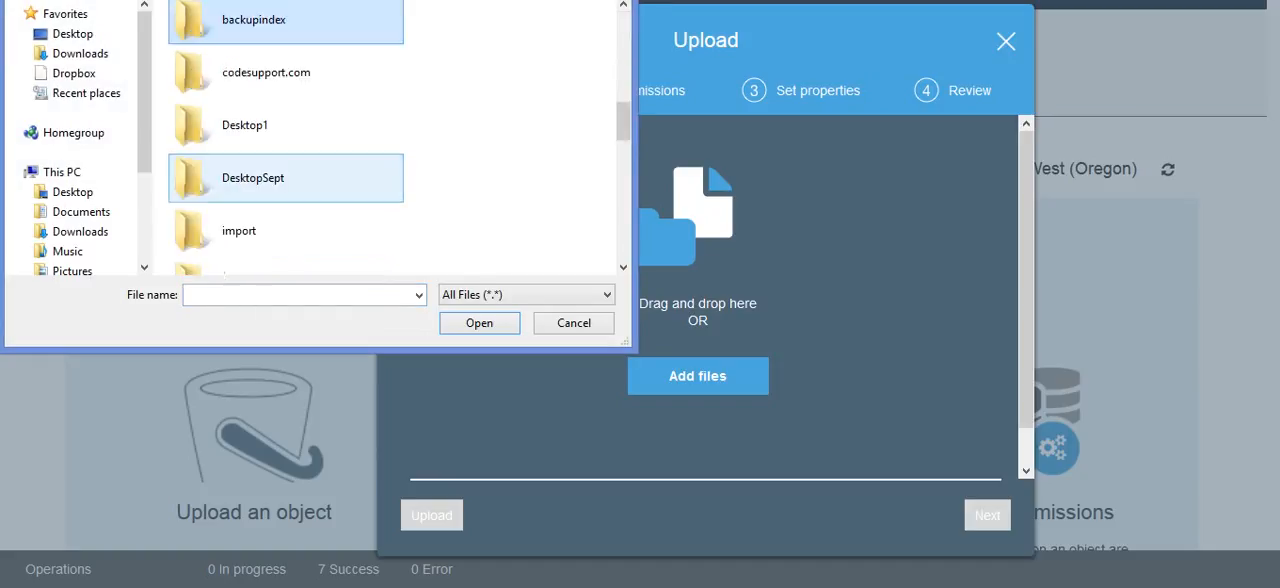
{"action": "left_click", "coordinate": [573, 322]}
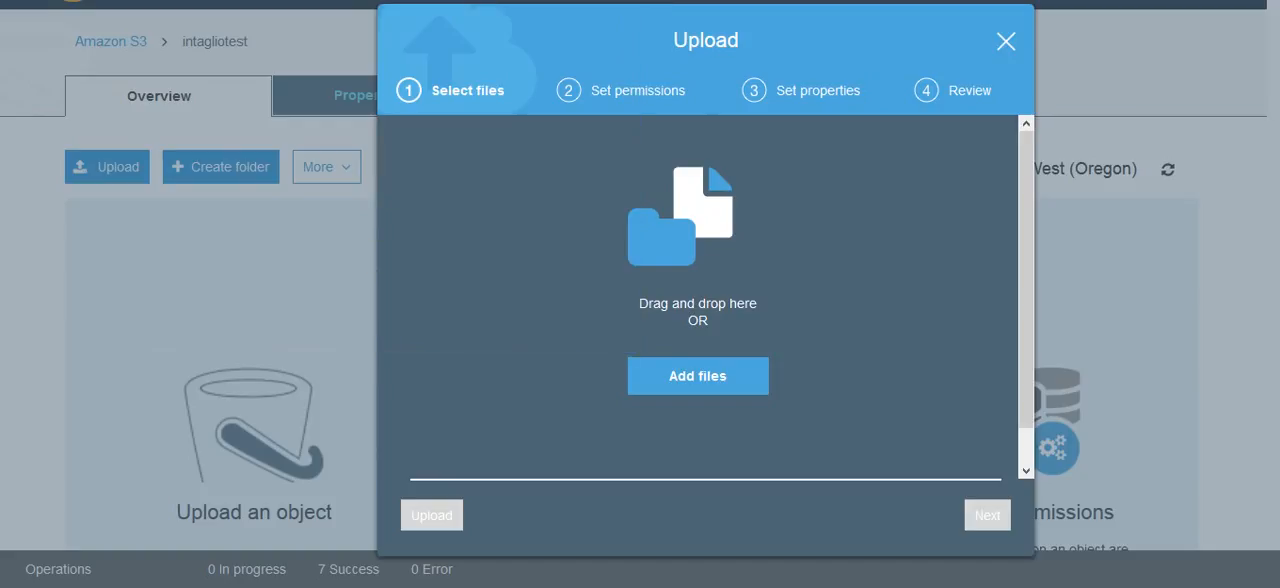
{"action": "left_click", "coordinate": [697, 375]}
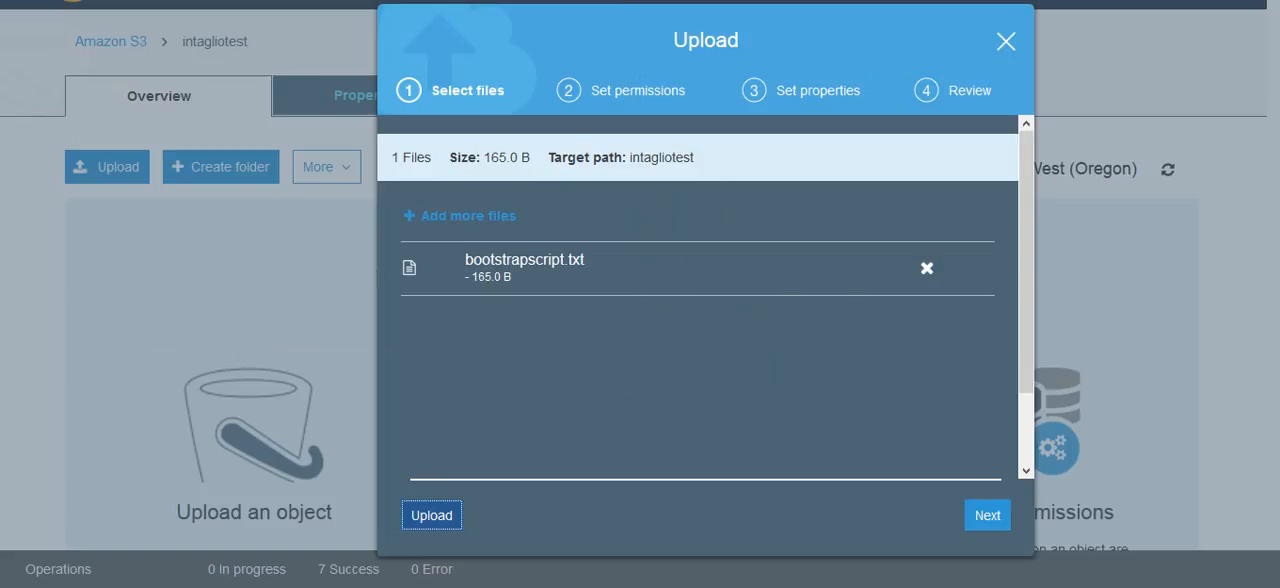
{"action": "left_click", "coordinate": [431, 515]}
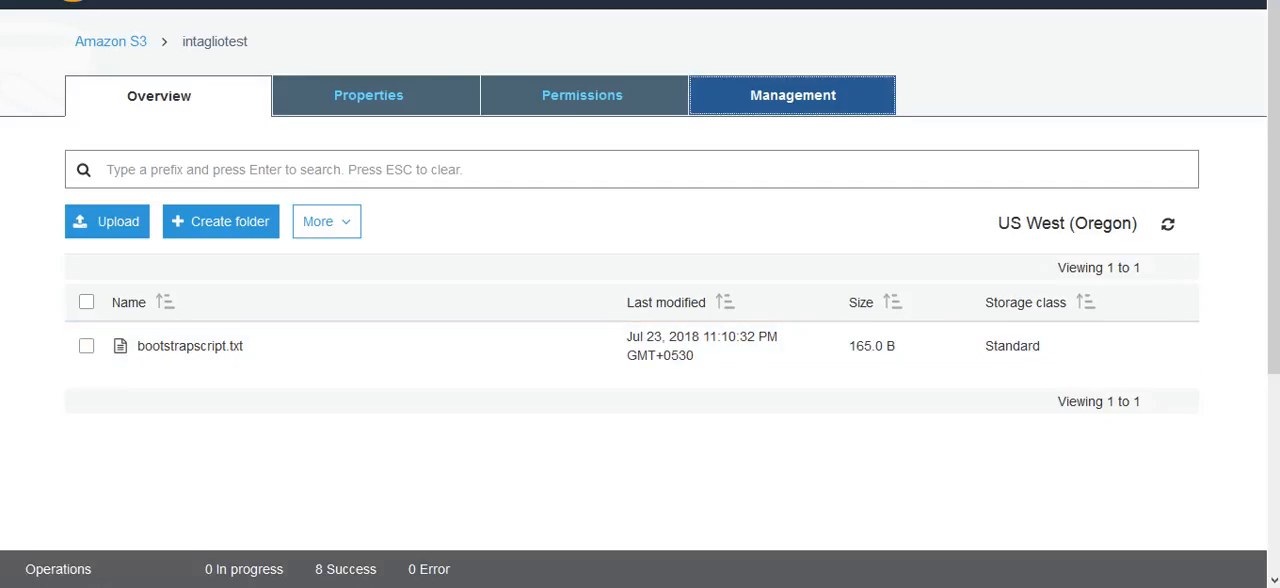
- Add a lifecycle rule named 'newrule' under Management and continue to transitions
{"action": "left_click", "coordinate": [792, 95]}
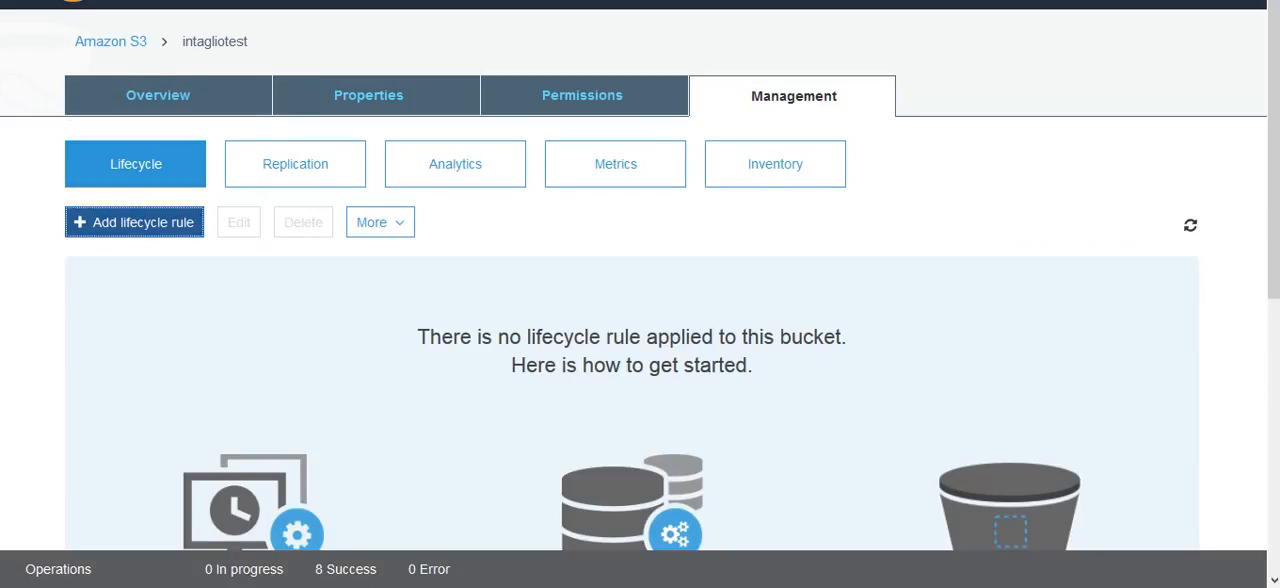
{"action": "left_click", "coordinate": [134, 222]}
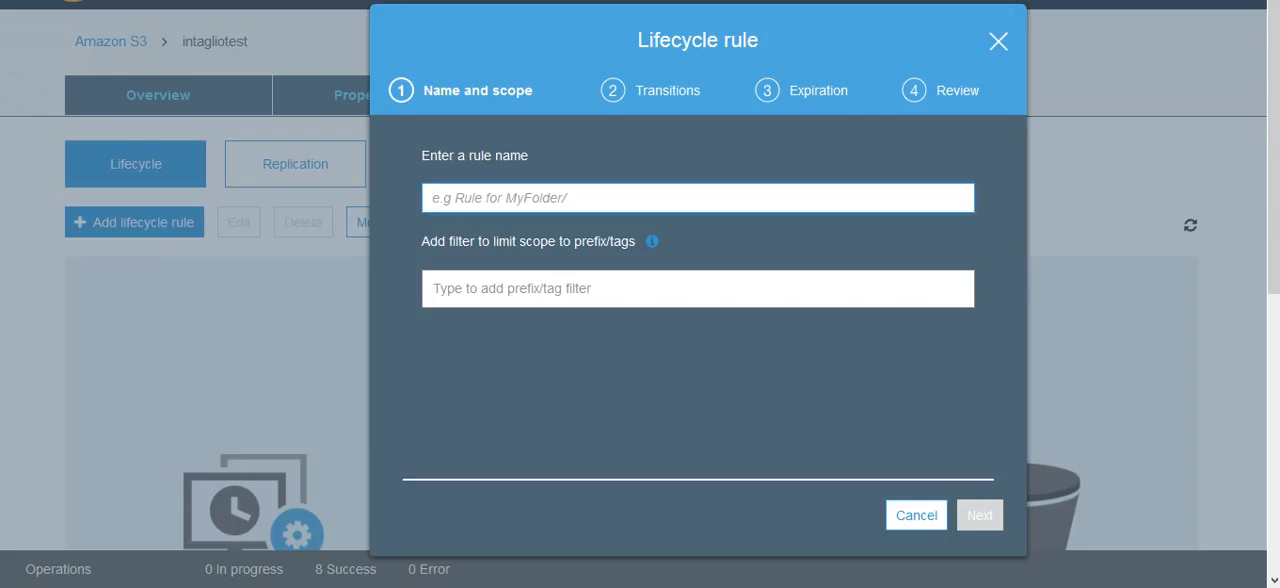
{"action": "type", "text": "newrule"}
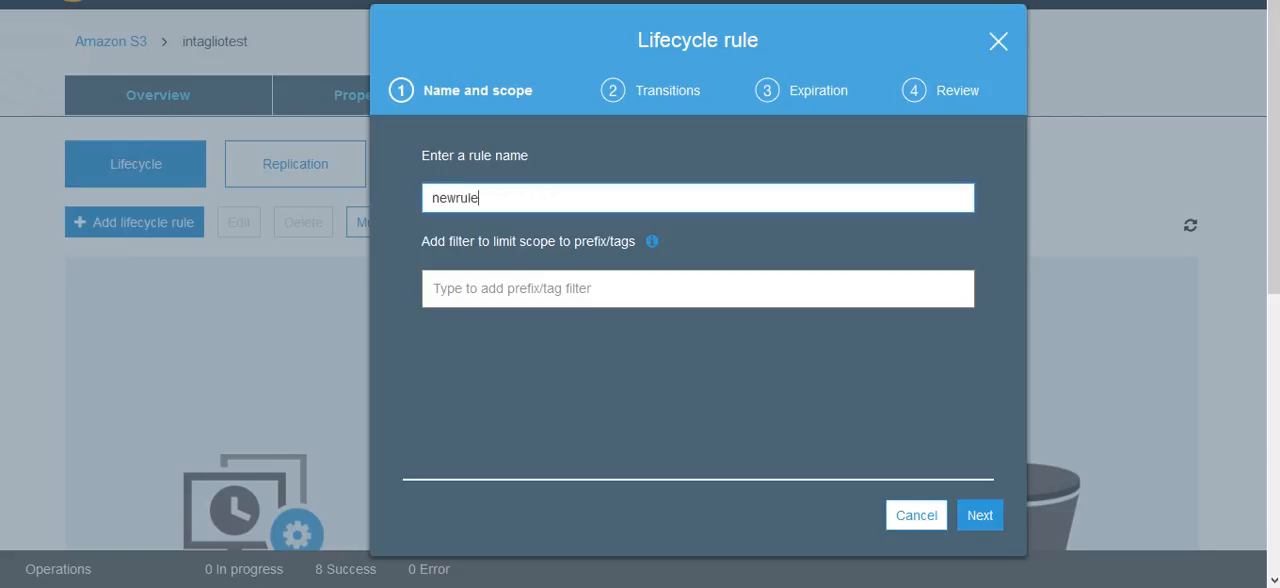
{"action": "left_click", "coordinate": [979, 514]}
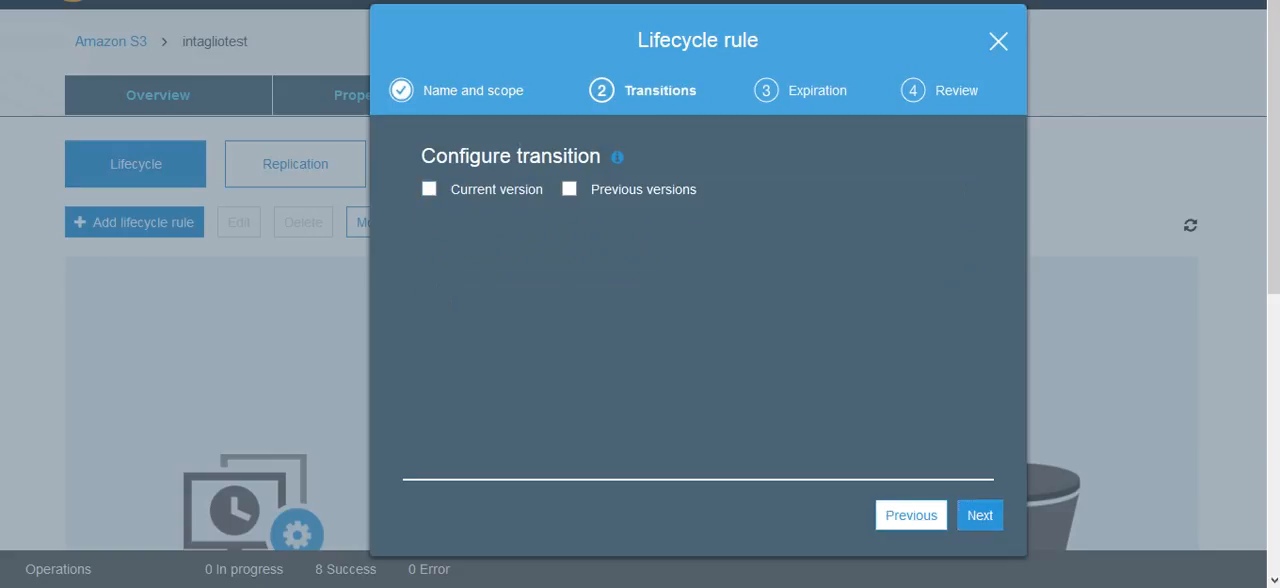
- Transition current and previous object versions to Amazon Glacier after 1 day
{"action": "left_click", "coordinate": [429, 189]}
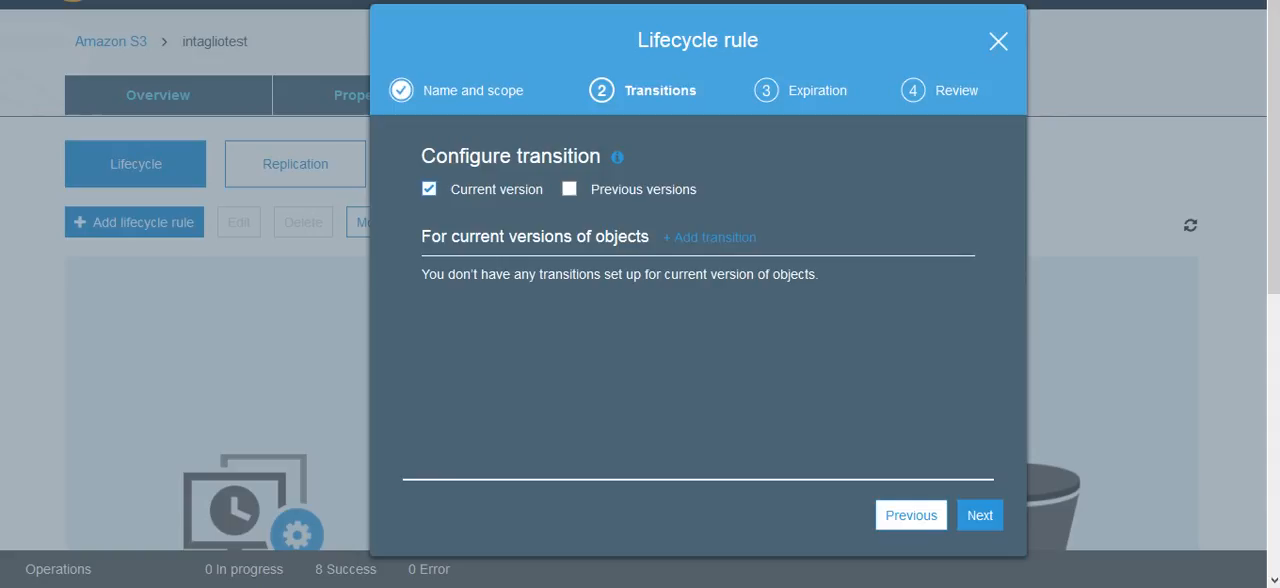
{"action": "left_click", "coordinate": [569, 189]}
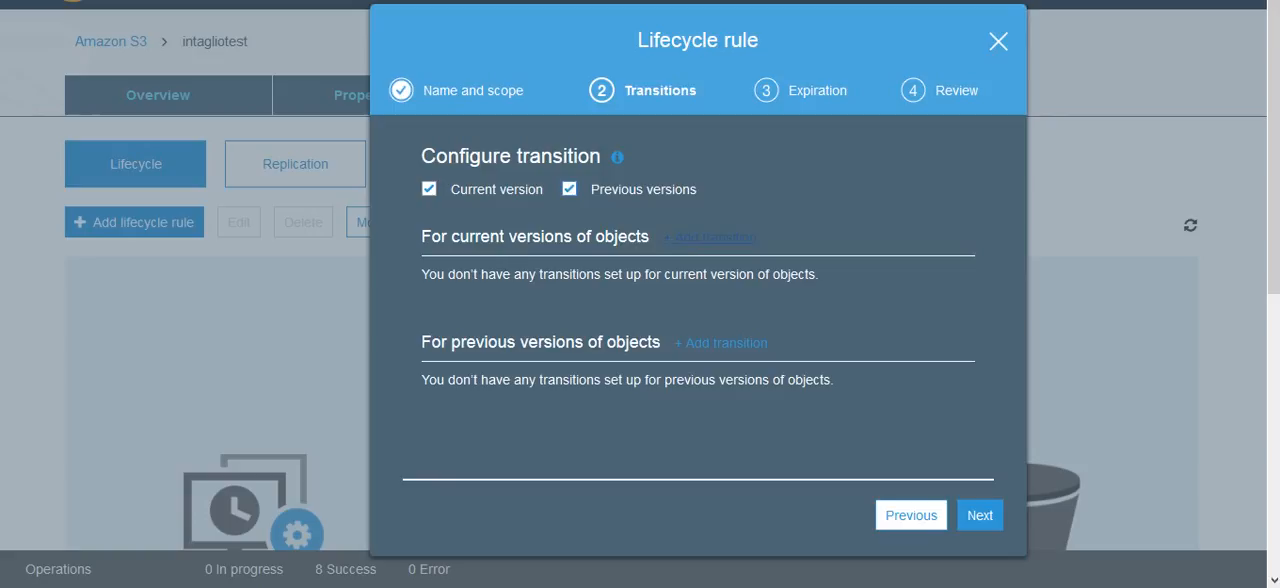
{"action": "left_click", "coordinate": [709, 237]}
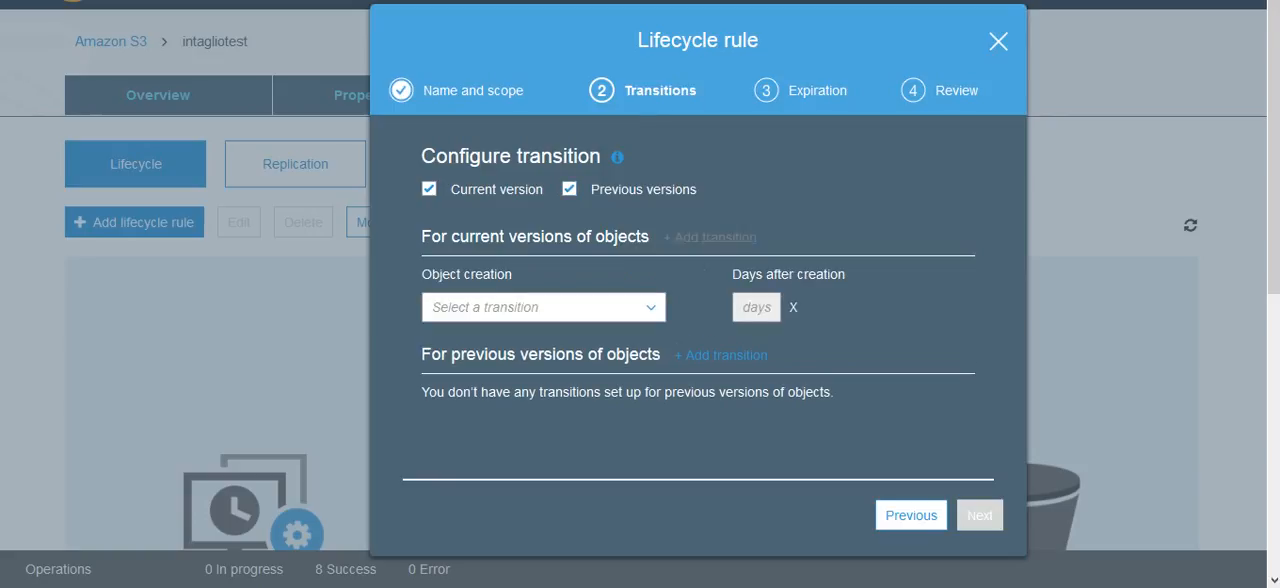
{"action": "left_click", "coordinate": [542, 307]}
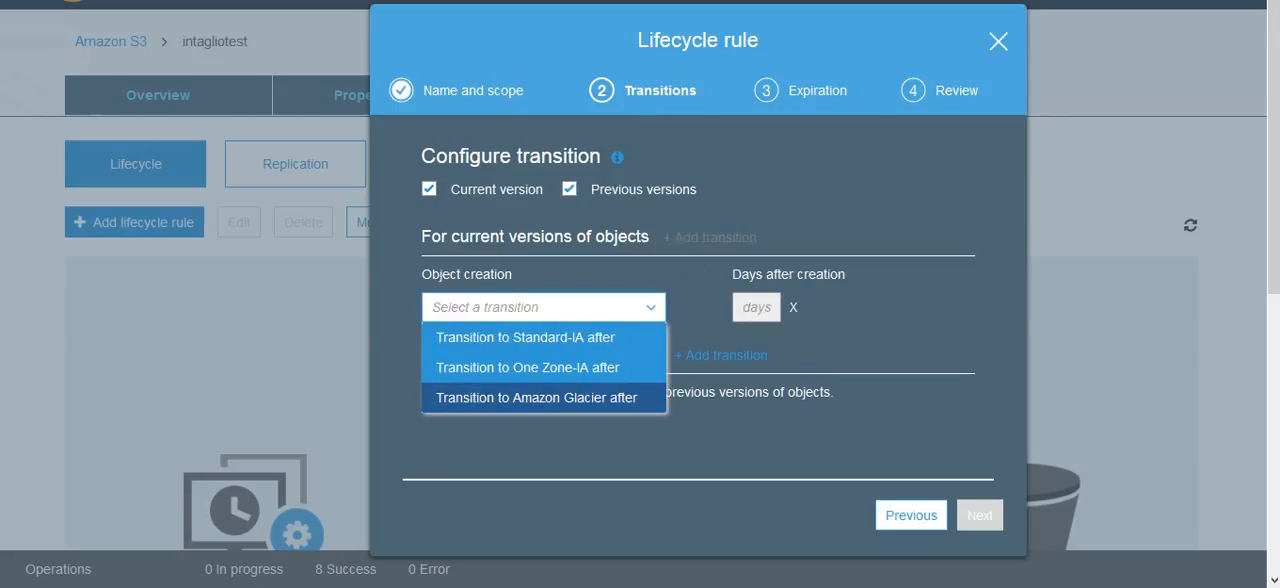
{"action": "left_click", "coordinate": [535, 397]}
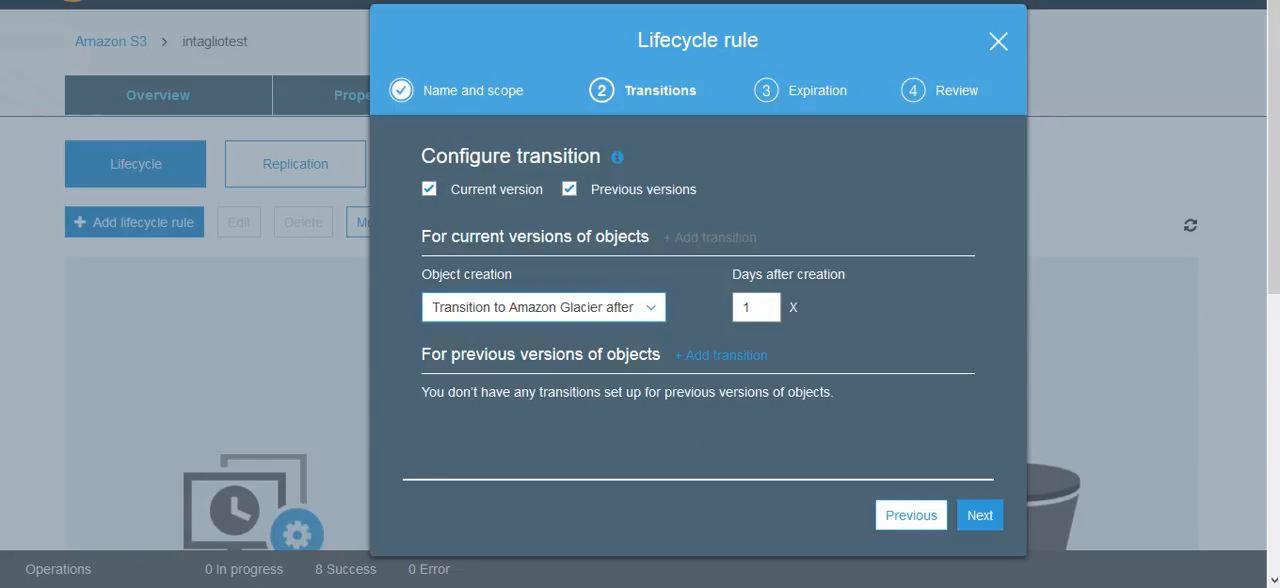
{"action": "left_click", "coordinate": [721, 355]}
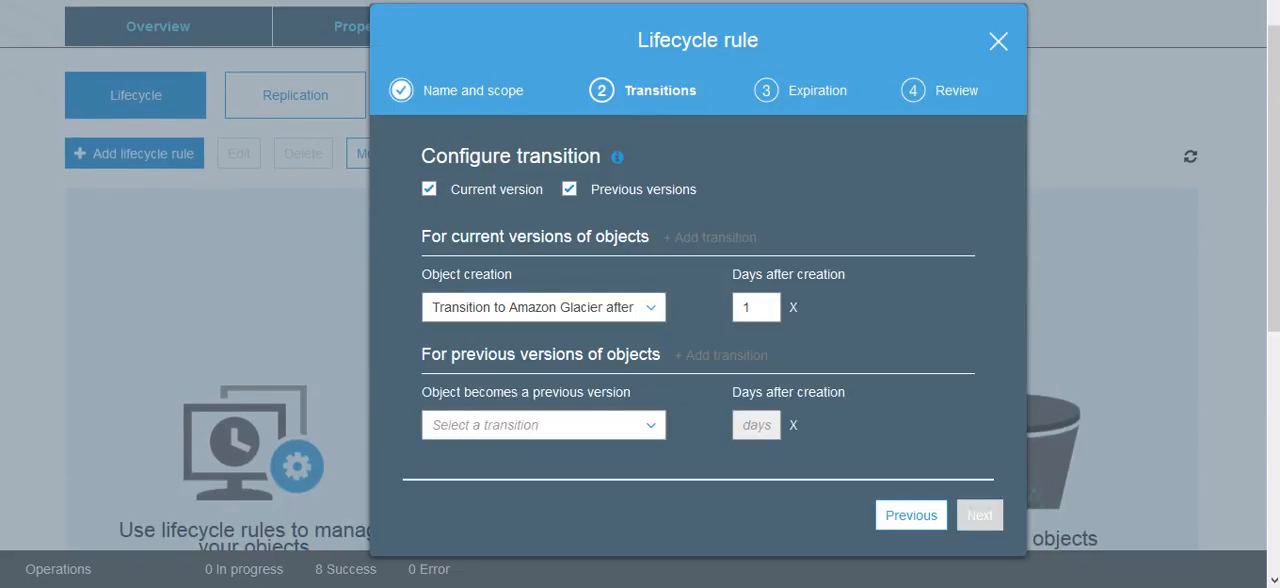
{"action": "left_click", "coordinate": [543, 424]}
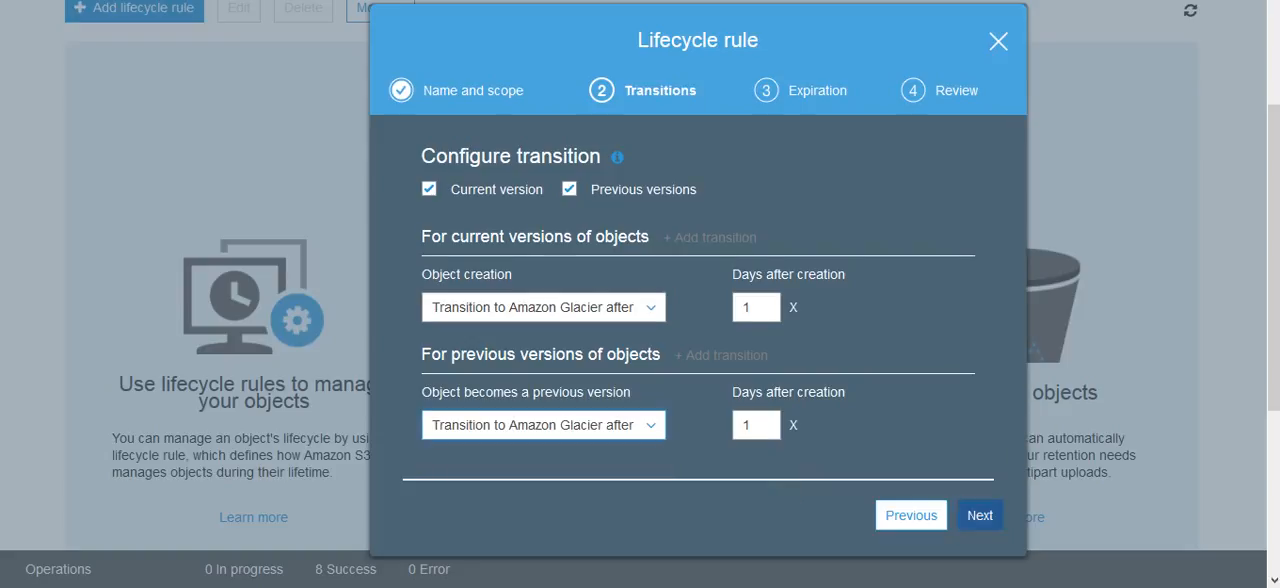
{"action": "left_click", "coordinate": [979, 514]}
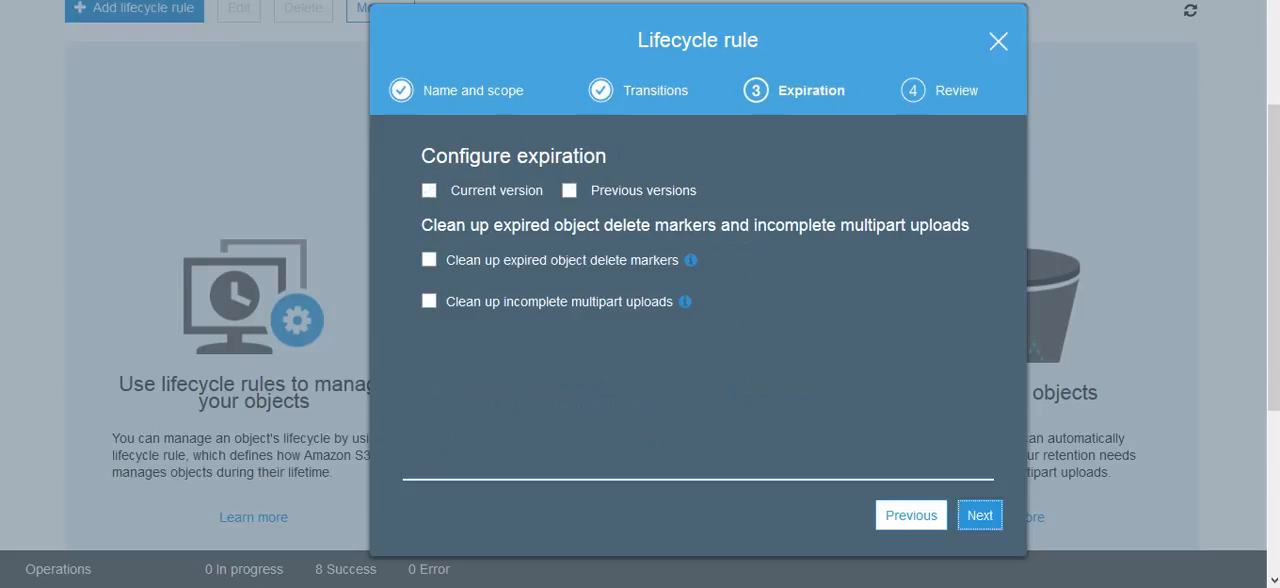
- Expire current and permanently delete previous versions after 366 days, save newrule, return to buckets
{"action": "left_click", "coordinate": [429, 190]}
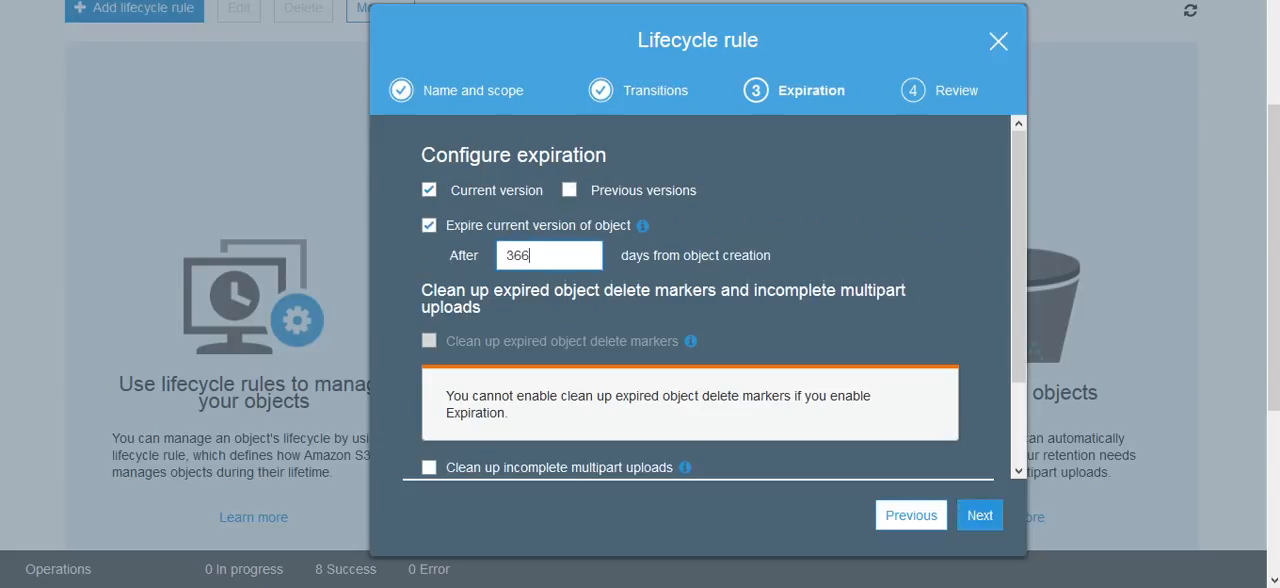
{"action": "left_click", "coordinate": [569, 189]}
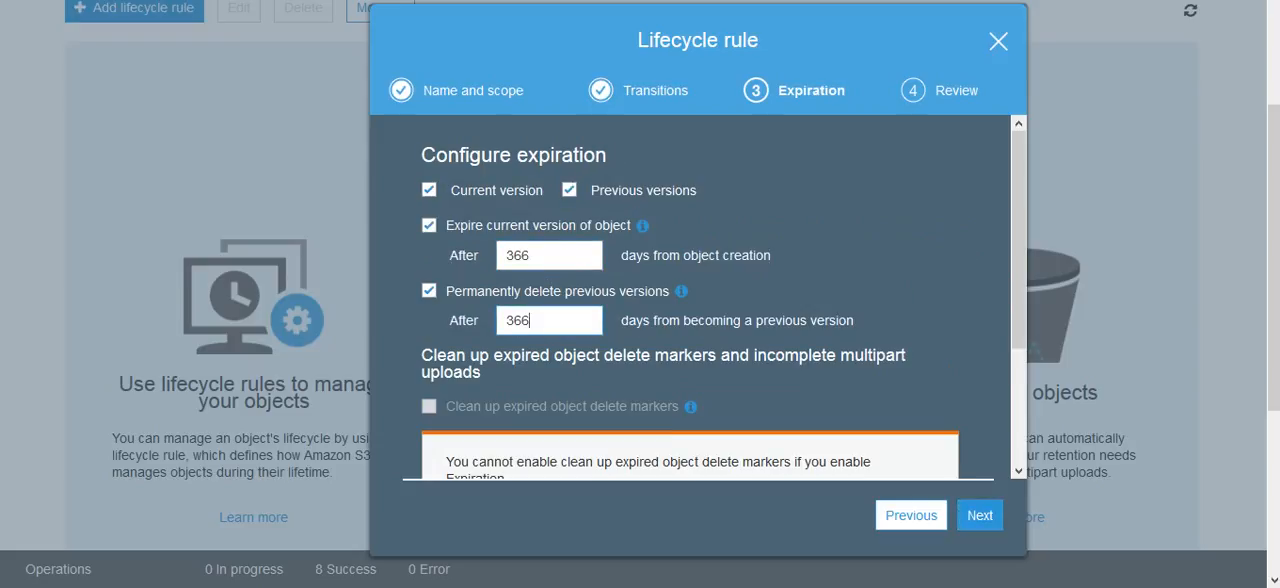
{"action": "left_click", "coordinate": [979, 514]}
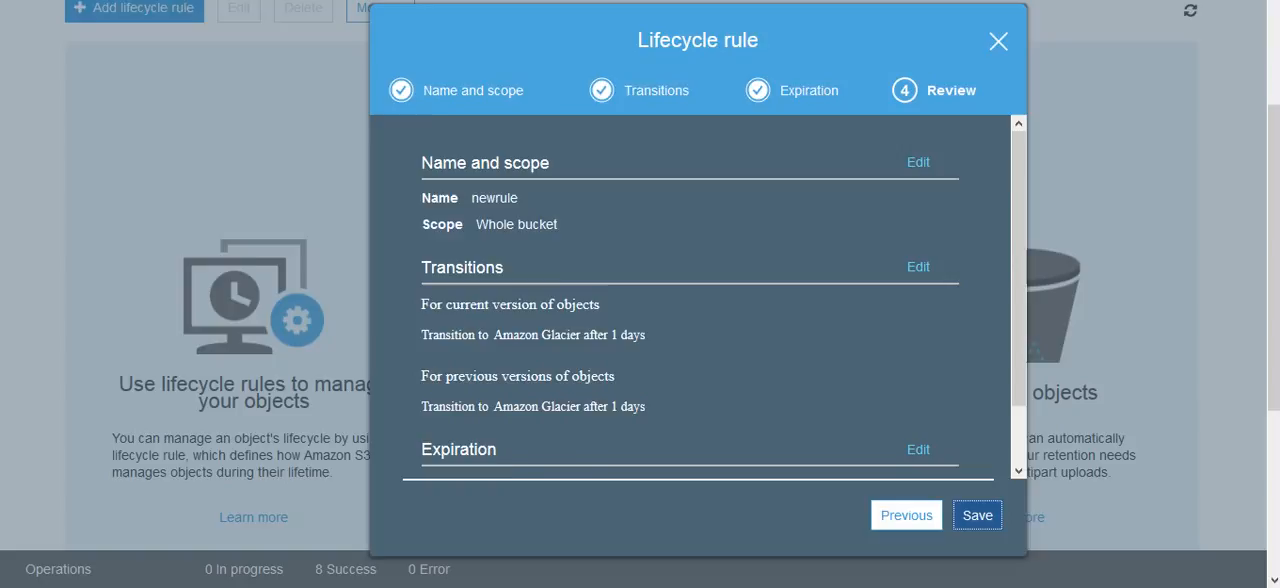
{"action": "left_click", "coordinate": [977, 514]}
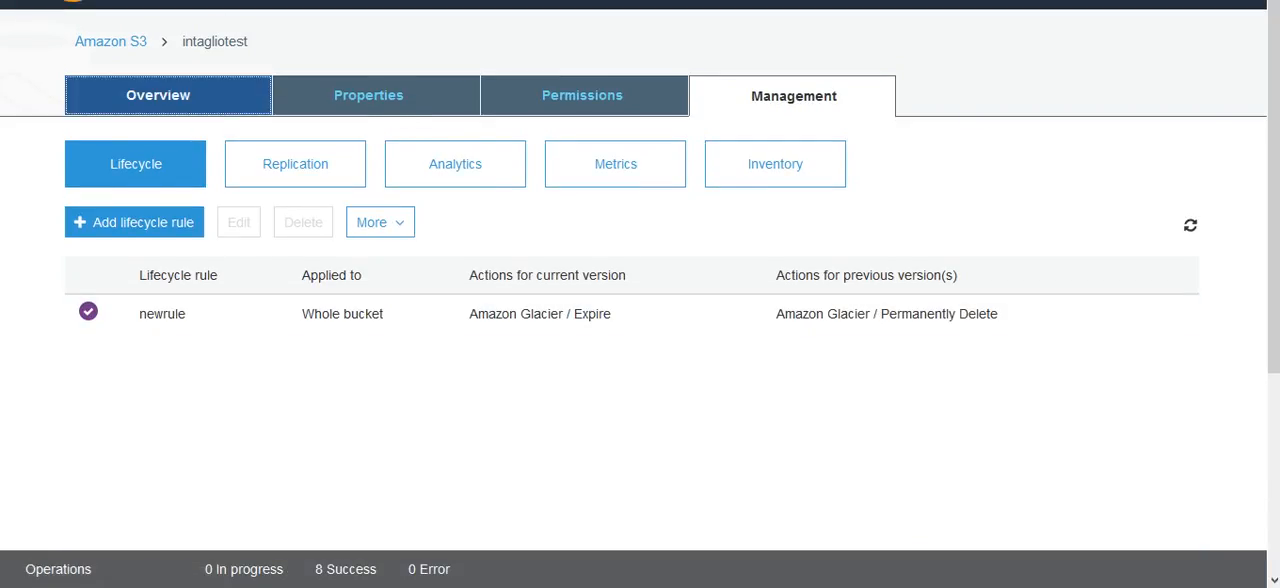
{"action": "left_click", "coordinate": [157, 95]}
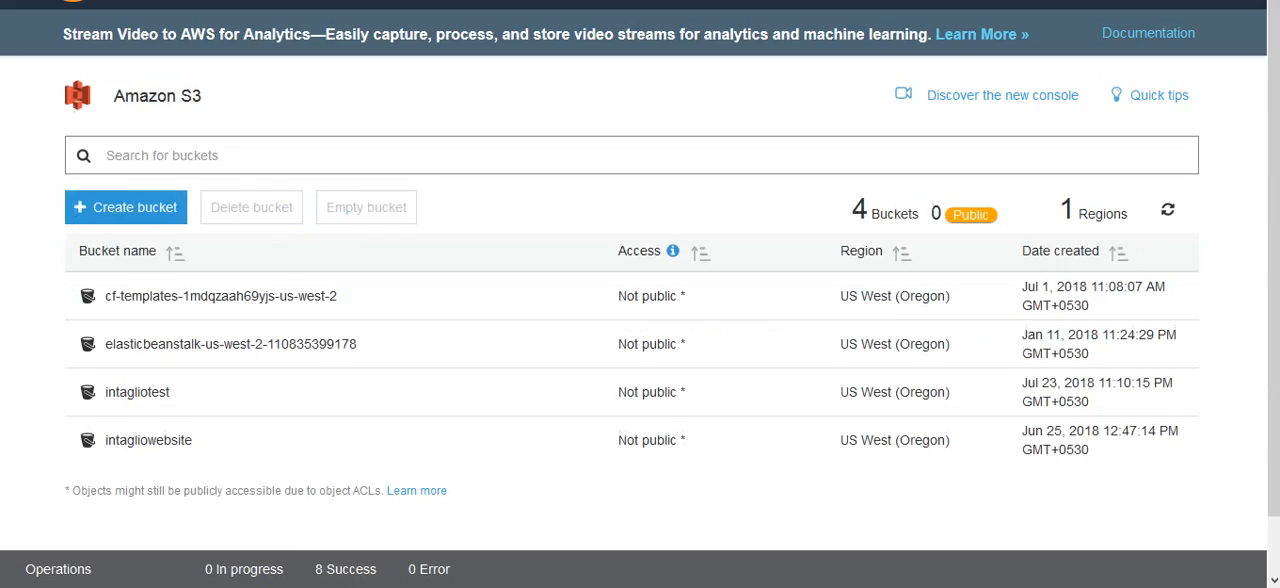
- Open the intagliowebsite bucket holding two Glacier-class objects
{"action": "left_click", "coordinate": [148, 440]}
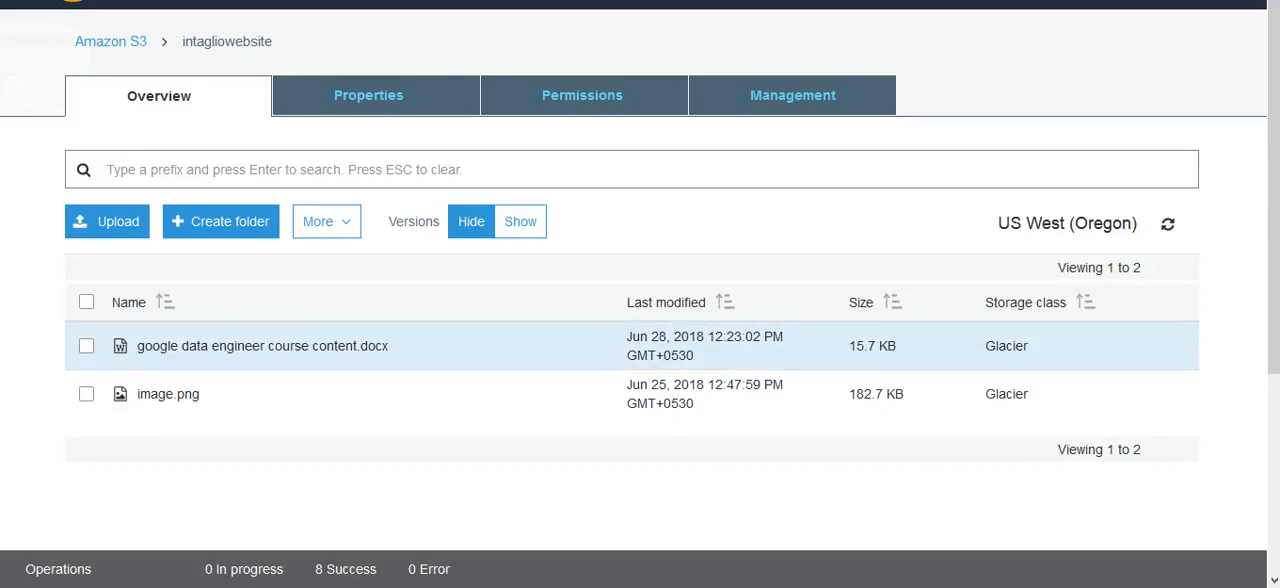
- Download 'google data engineer course content.docx' and save it locally
{"action": "left_click", "coordinate": [262, 345]}
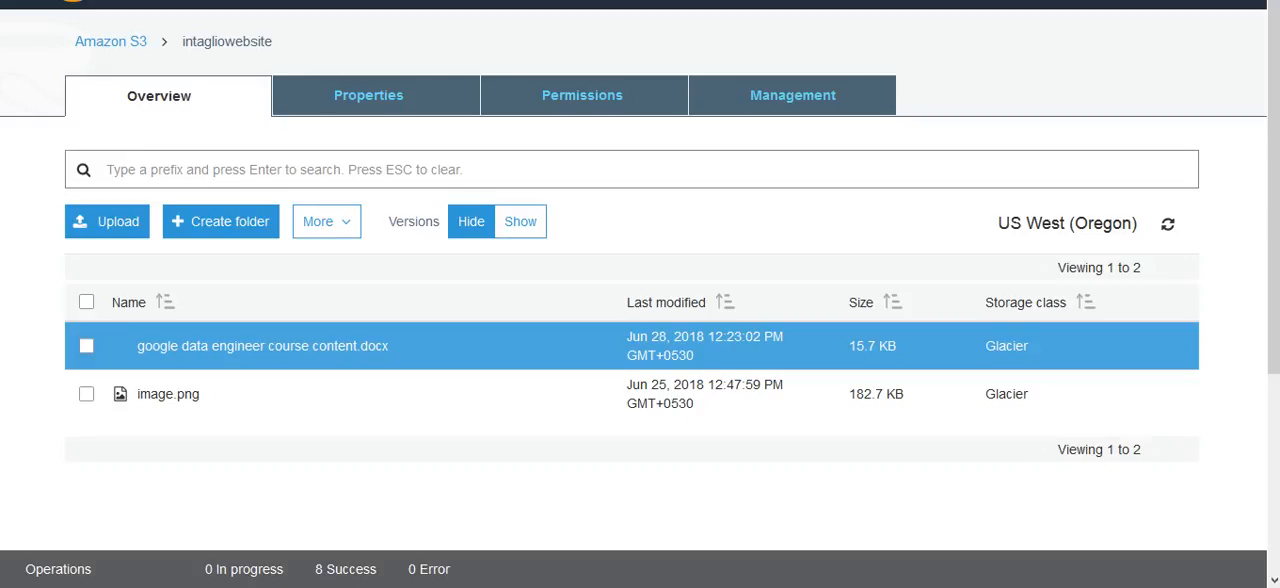
{"action": "left_click", "coordinate": [86, 345]}
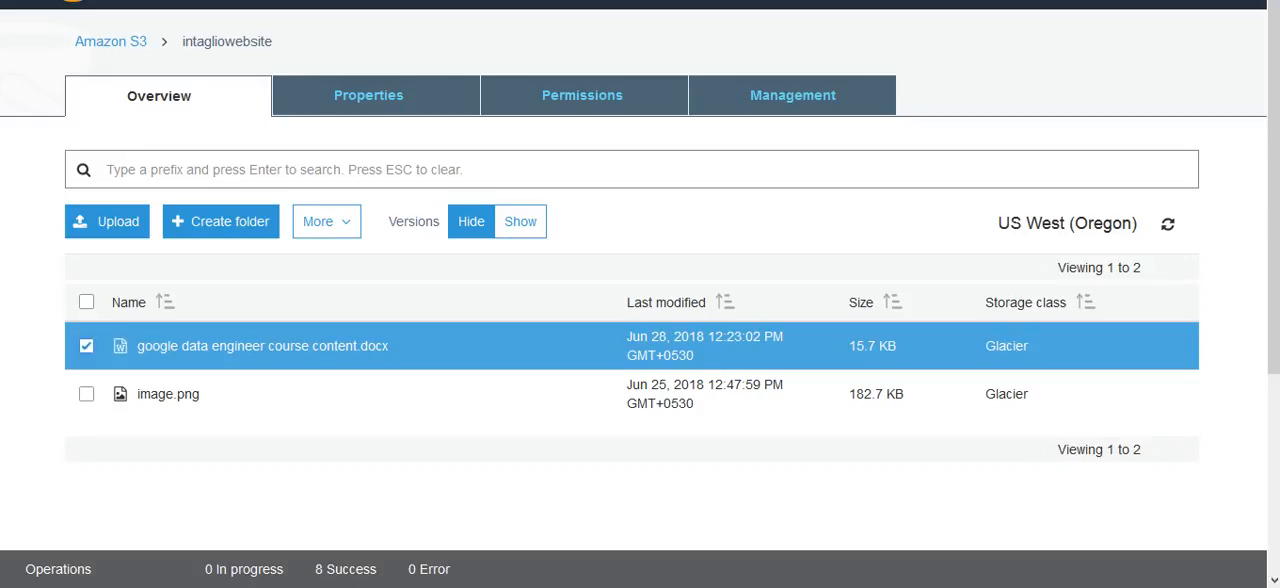
{"action": "left_click", "coordinate": [263, 345]}
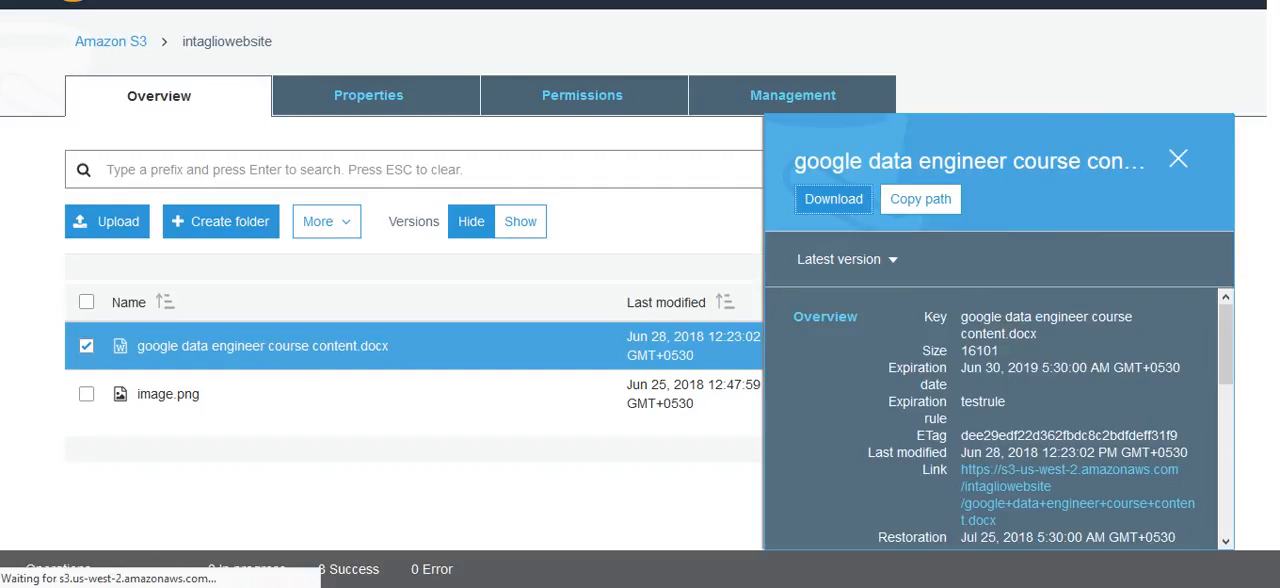
{"action": "left_click", "coordinate": [833, 199]}
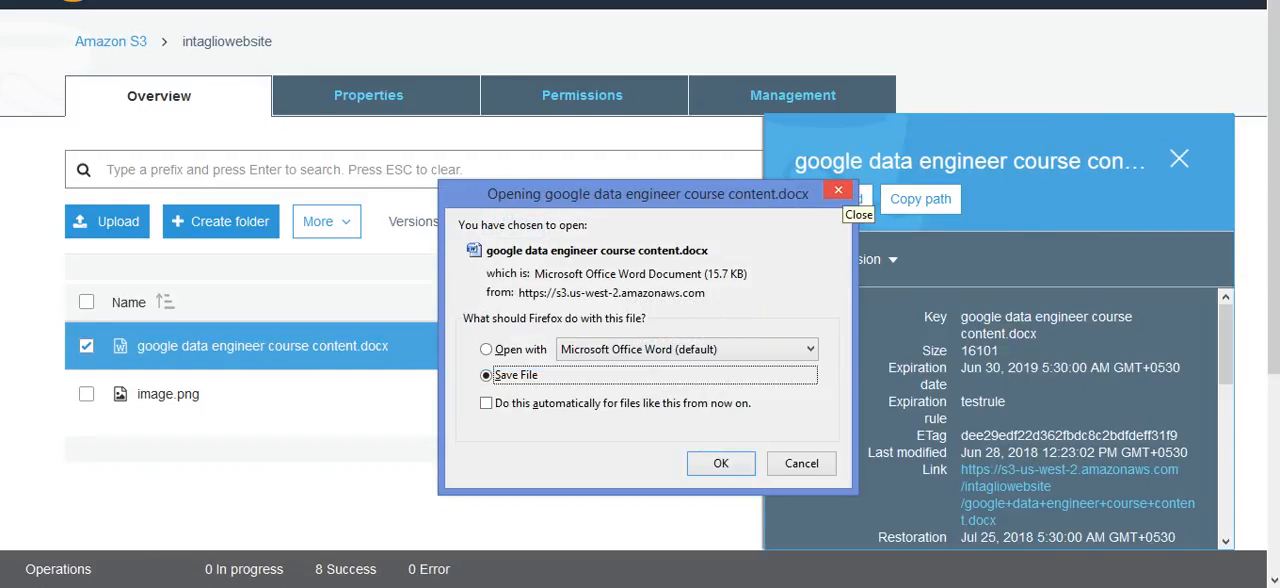
{"action": "left_click", "coordinate": [801, 463]}
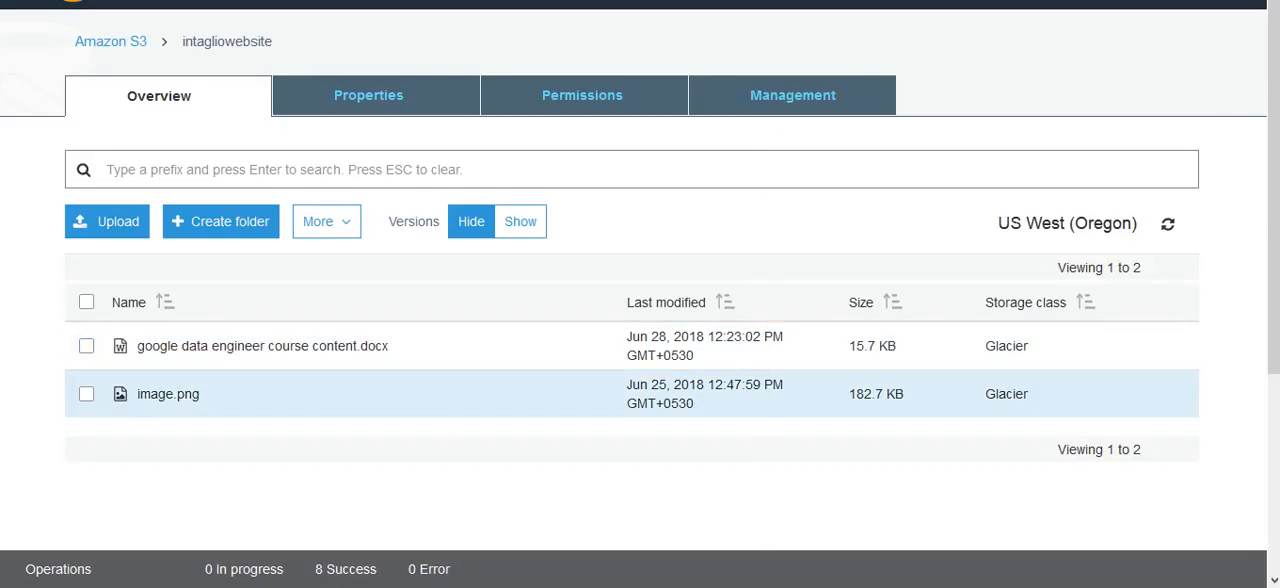
- Attempt to download image.png, getting an InvalidObjectState error, and go back
{"action": "left_click", "coordinate": [86, 393]}
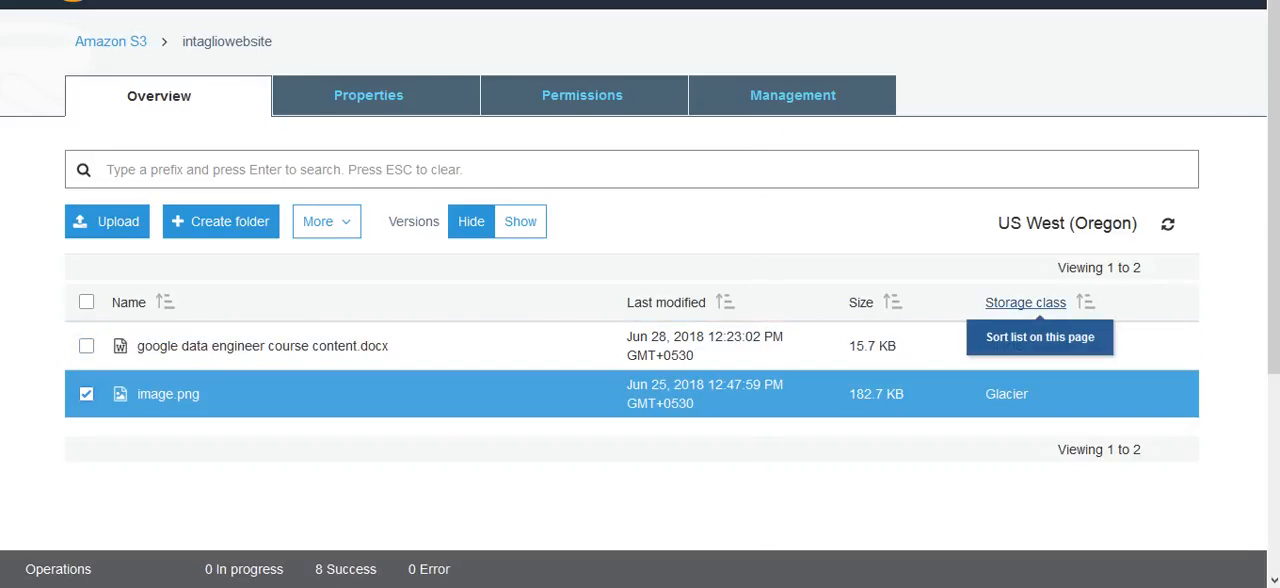
{"action": "left_click", "coordinate": [168, 393]}
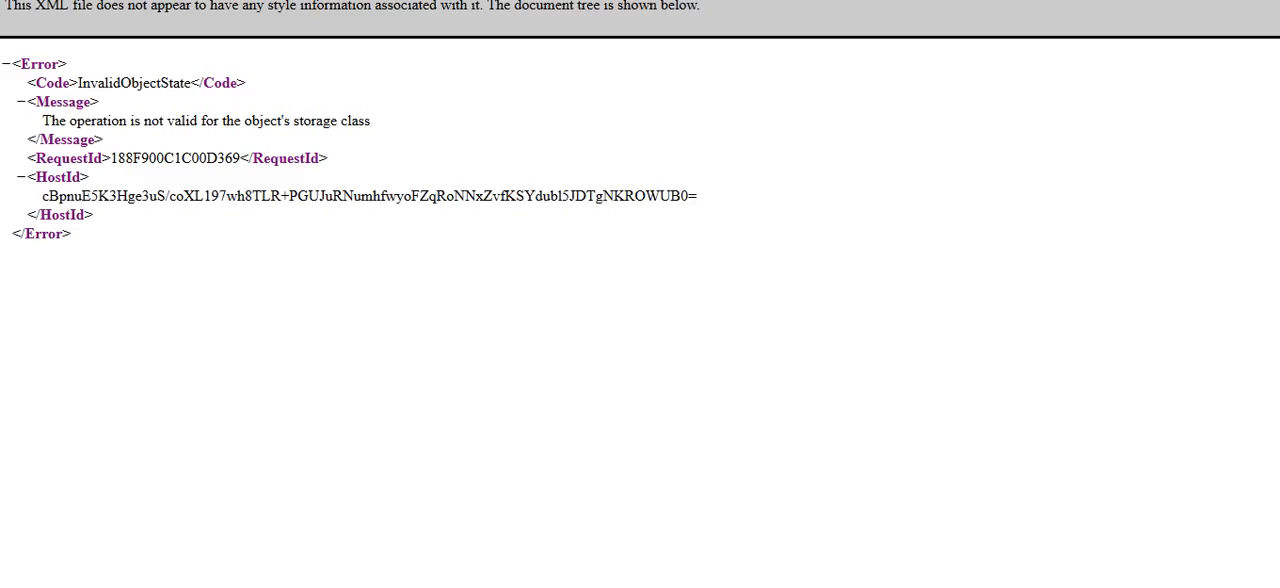
{"action": "left_click_drag", "start_coordinate": [42, 120], "coordinate": [366, 120]}
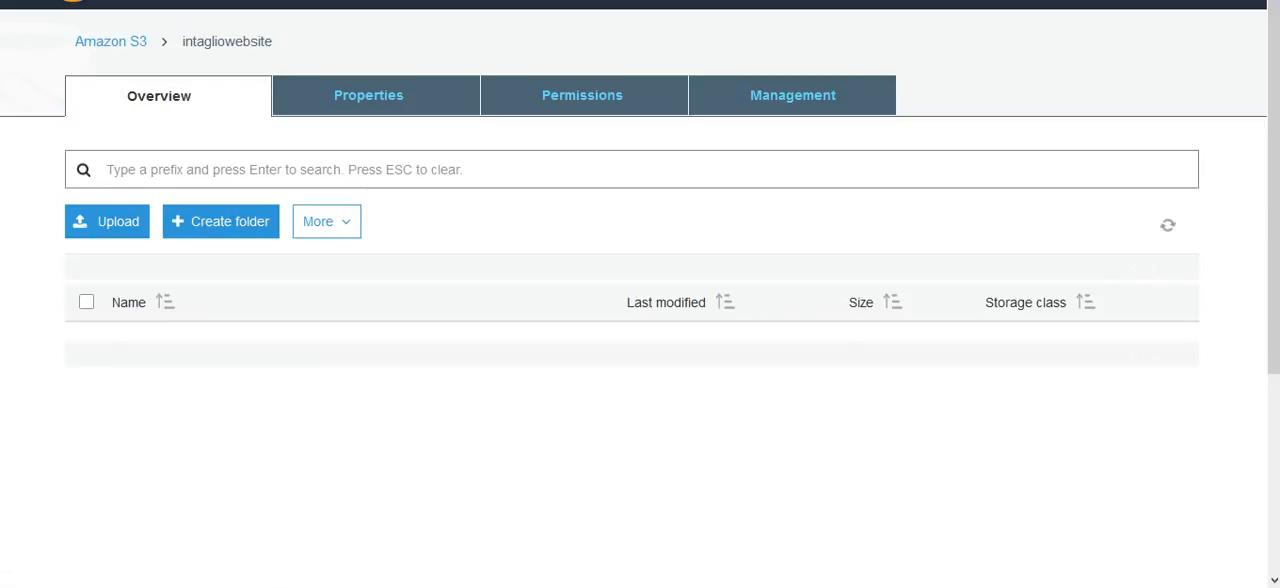
- Select image.png and choose Initiate restore from the More menu
{"action": "left_click", "coordinate": [1167, 224]}
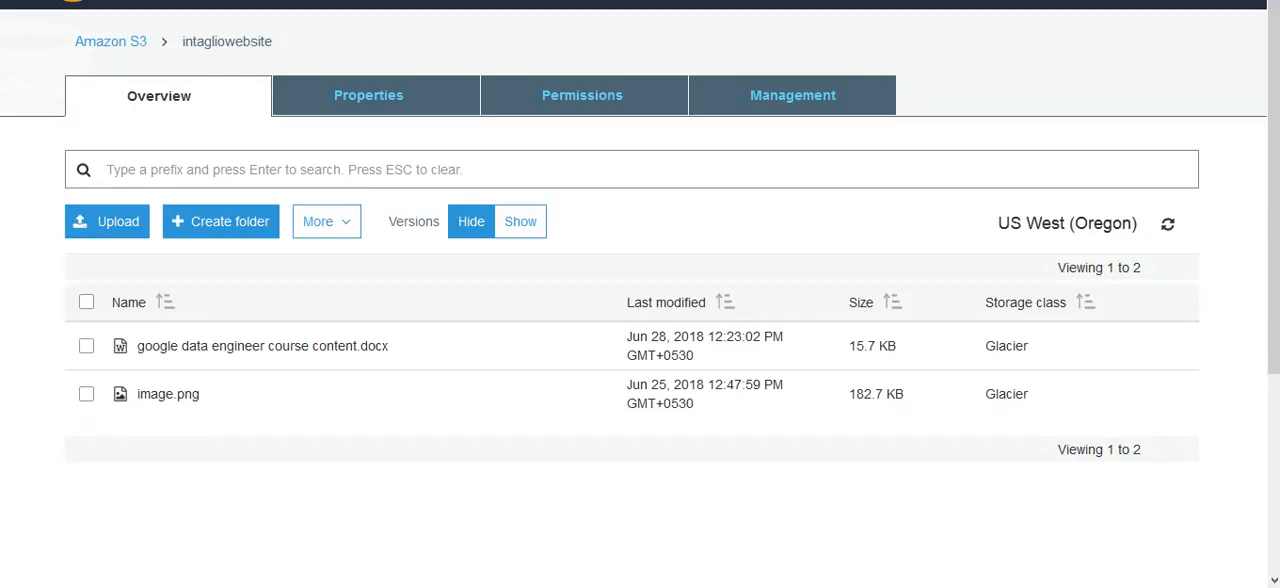
{"action": "left_click", "coordinate": [168, 393]}
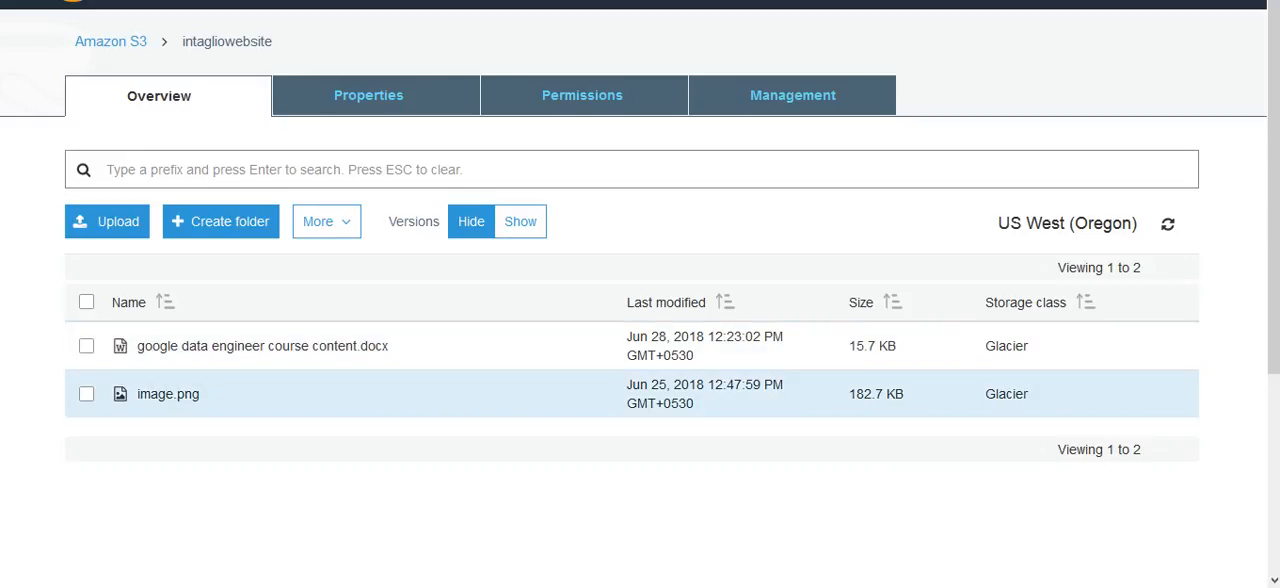
{"action": "left_click", "coordinate": [86, 393]}
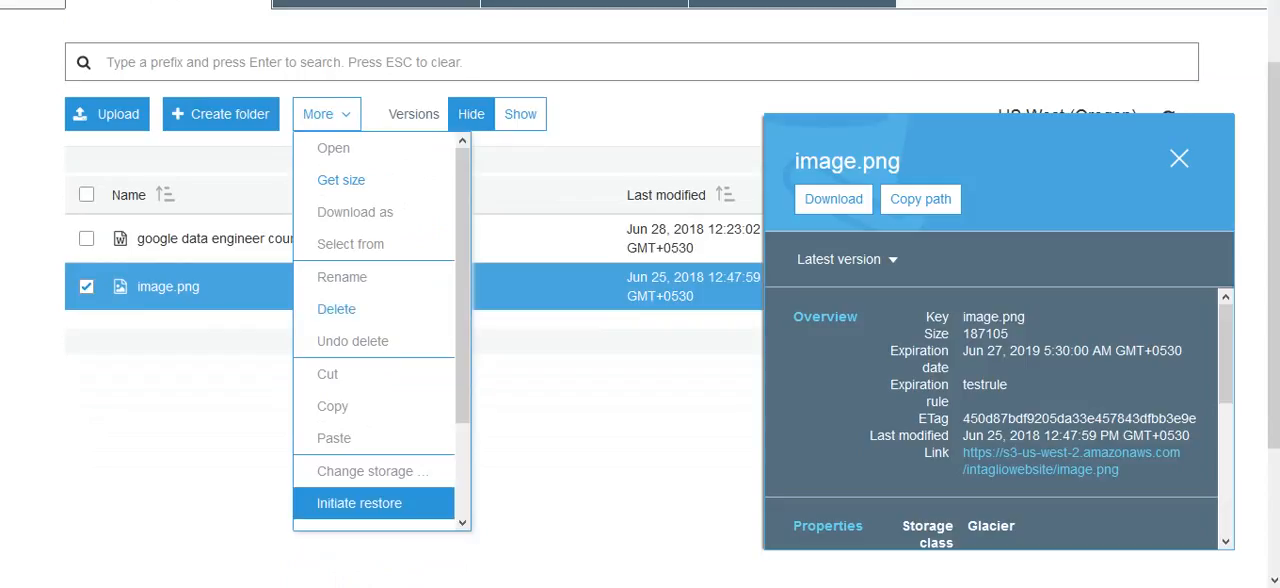
{"action": "left_click", "coordinate": [359, 503]}
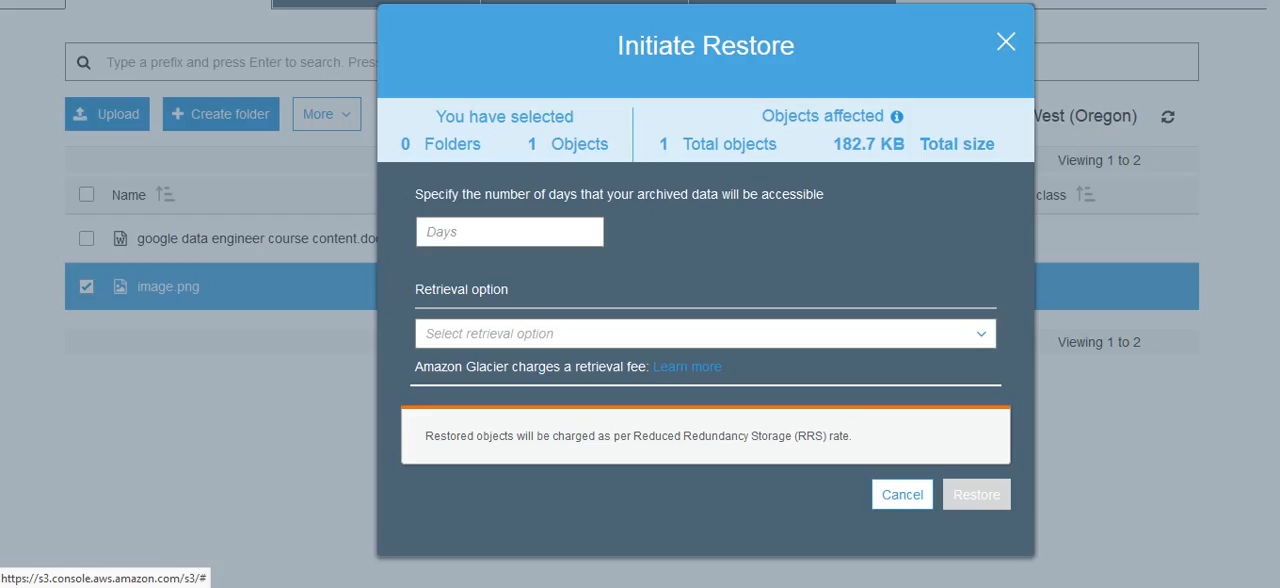
- Restore image.png for 2 days using Standard retrieval
{"action": "left_click", "coordinate": [509, 231]}
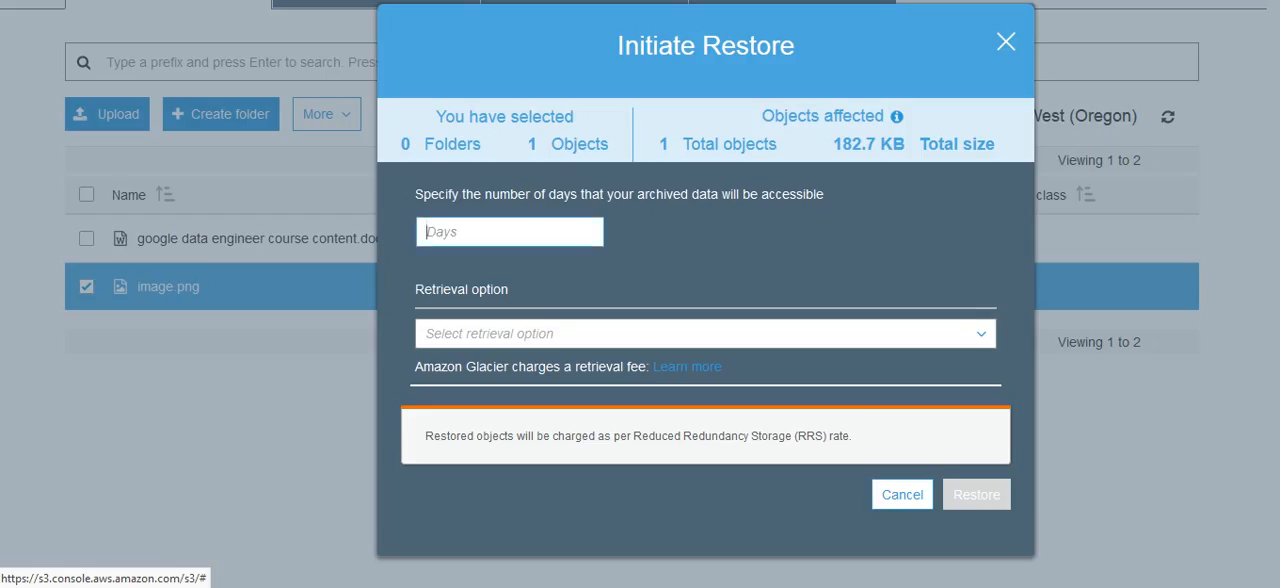
{"action": "type", "text": "2"}
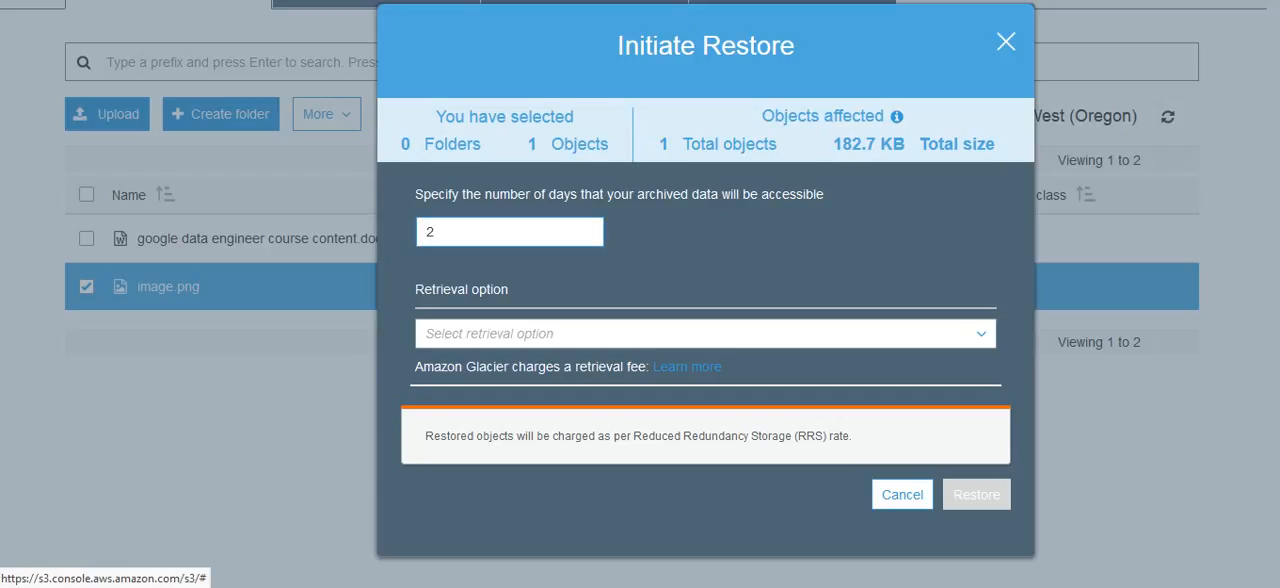
{"action": "left_click", "coordinate": [509, 231]}
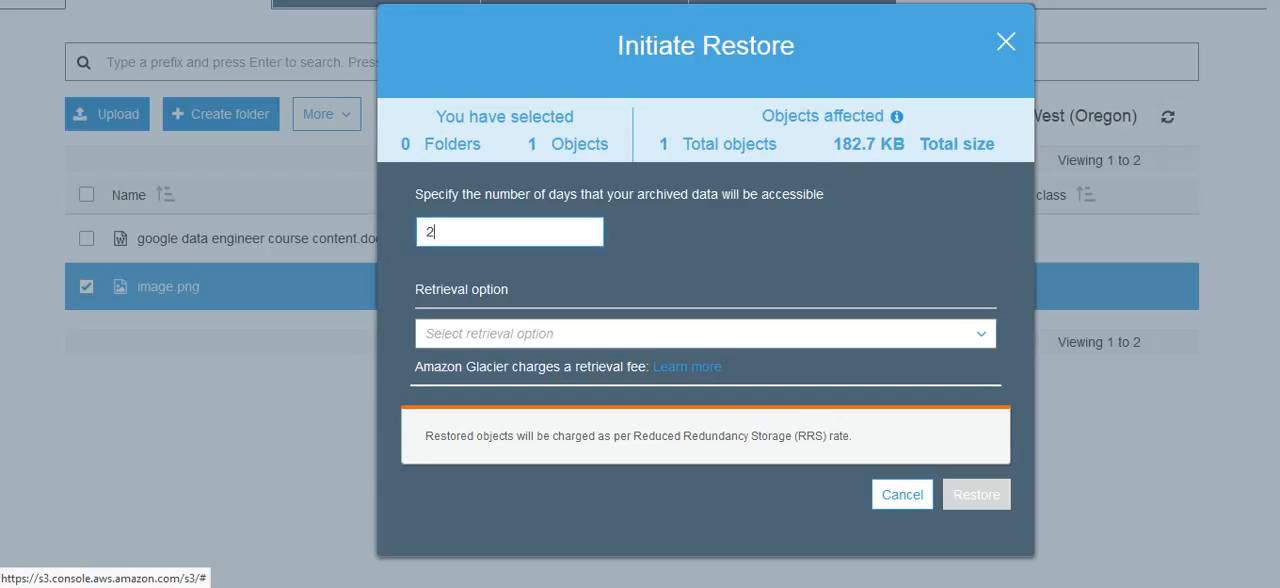
{"action": "left_click", "coordinate": [703, 333]}
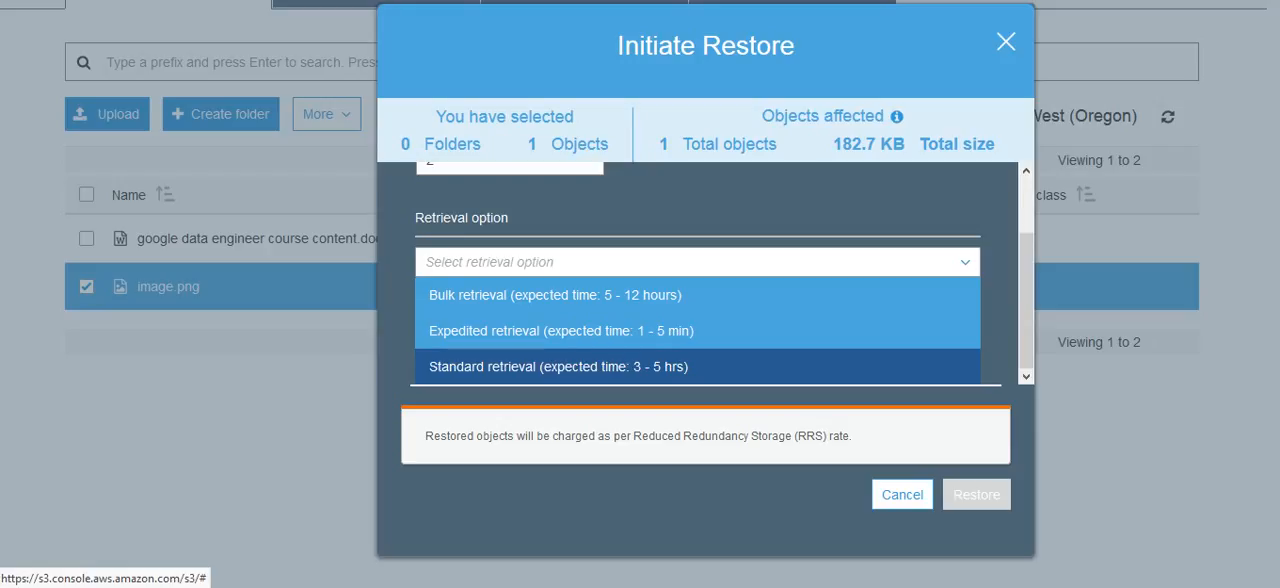
{"action": "left_click", "coordinate": [557, 366]}
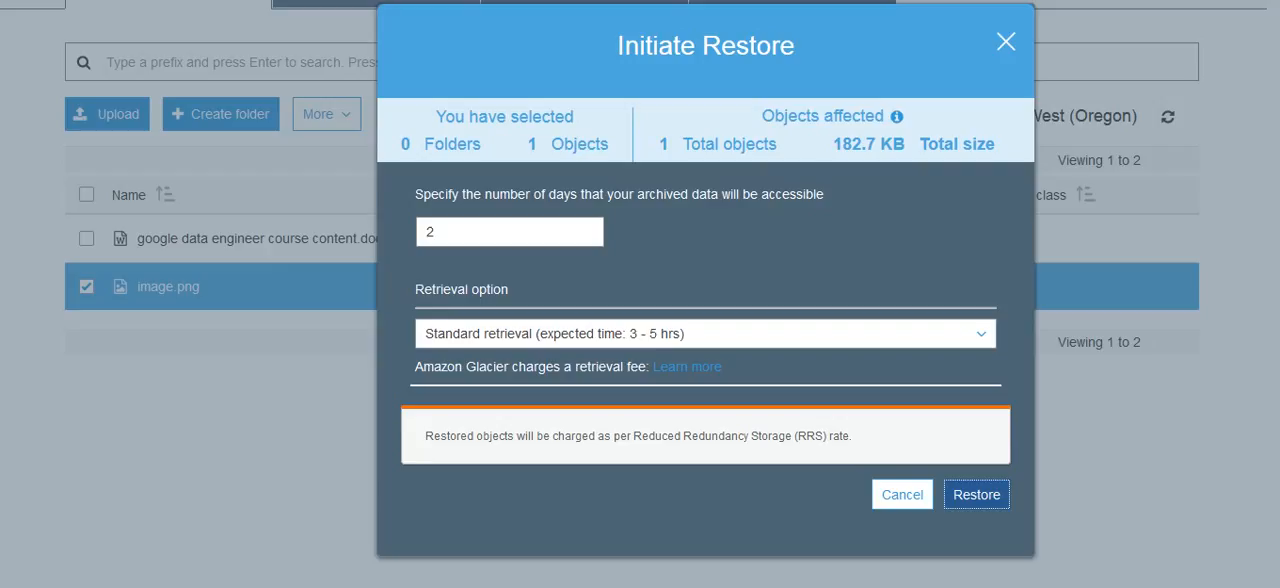
{"action": "left_click", "coordinate": [975, 494]}
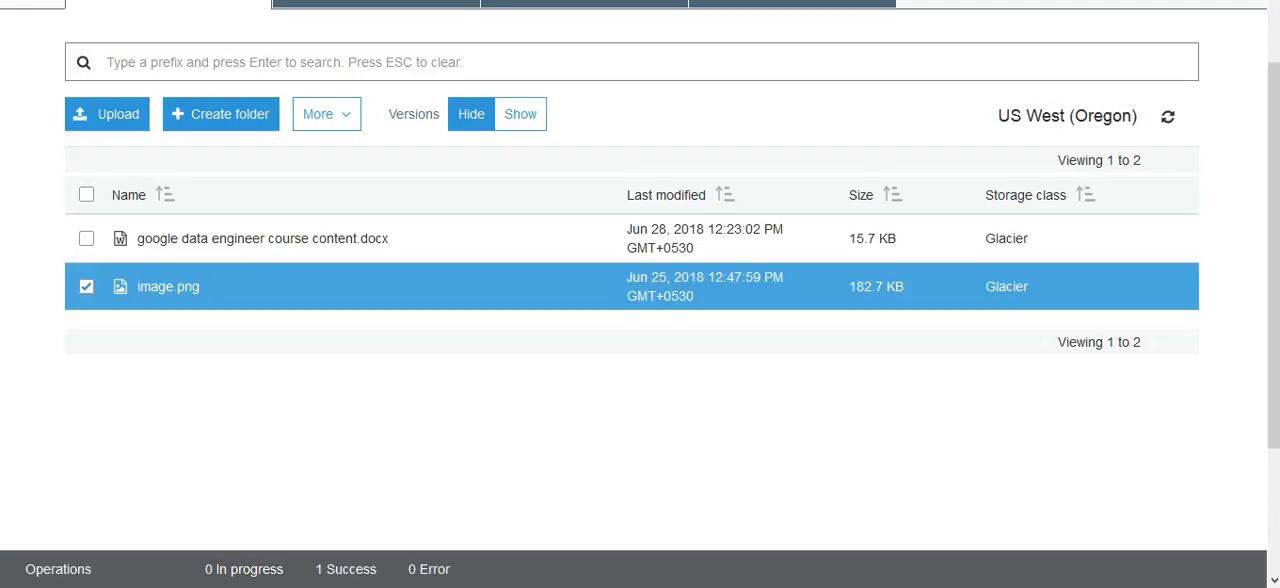
- Save 'google data engineer course content.docx' locally again, replacing image.png in the selection
{"action": "left_click", "coordinate": [86, 286]}
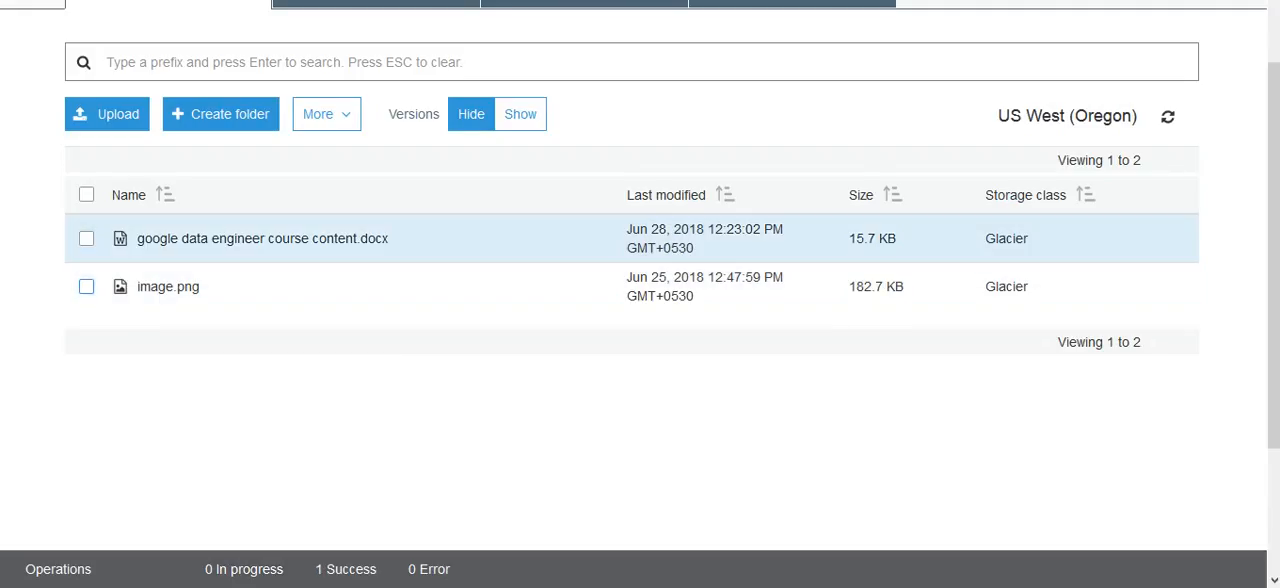
{"action": "left_click", "coordinate": [86, 238]}
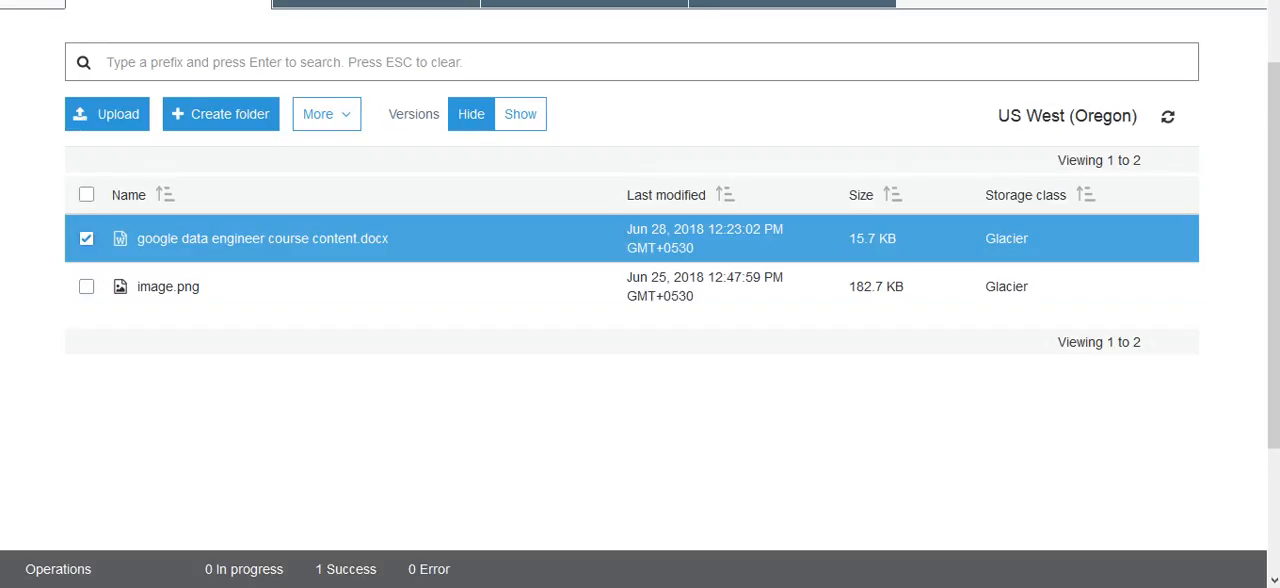
{"action": "left_click", "coordinate": [262, 238]}
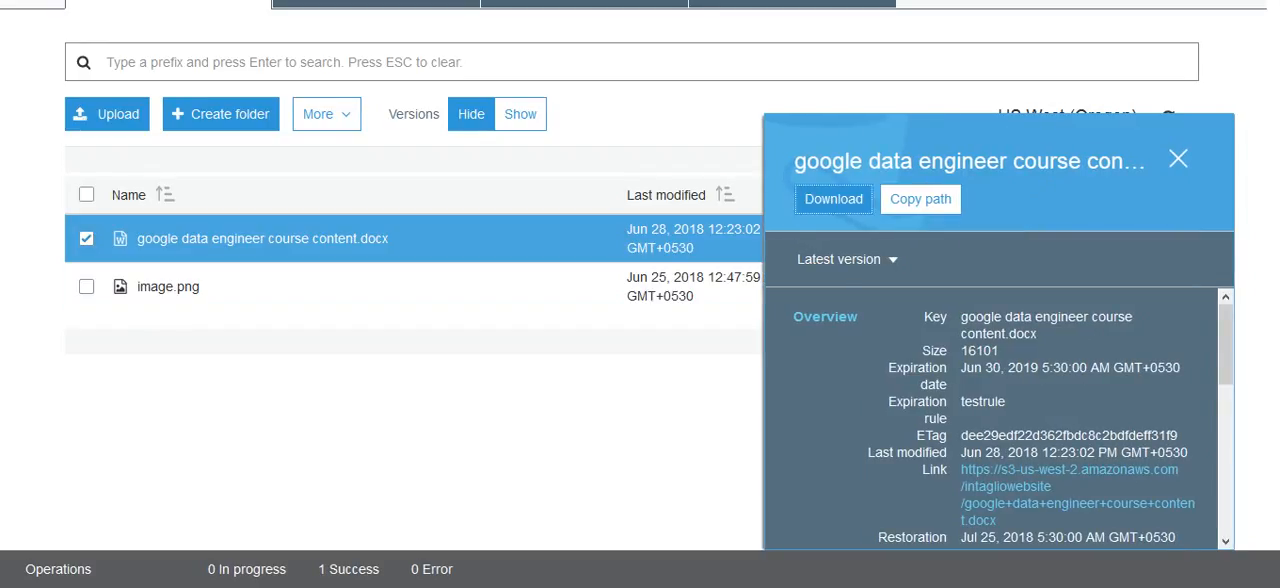
{"action": "left_click", "coordinate": [833, 199]}
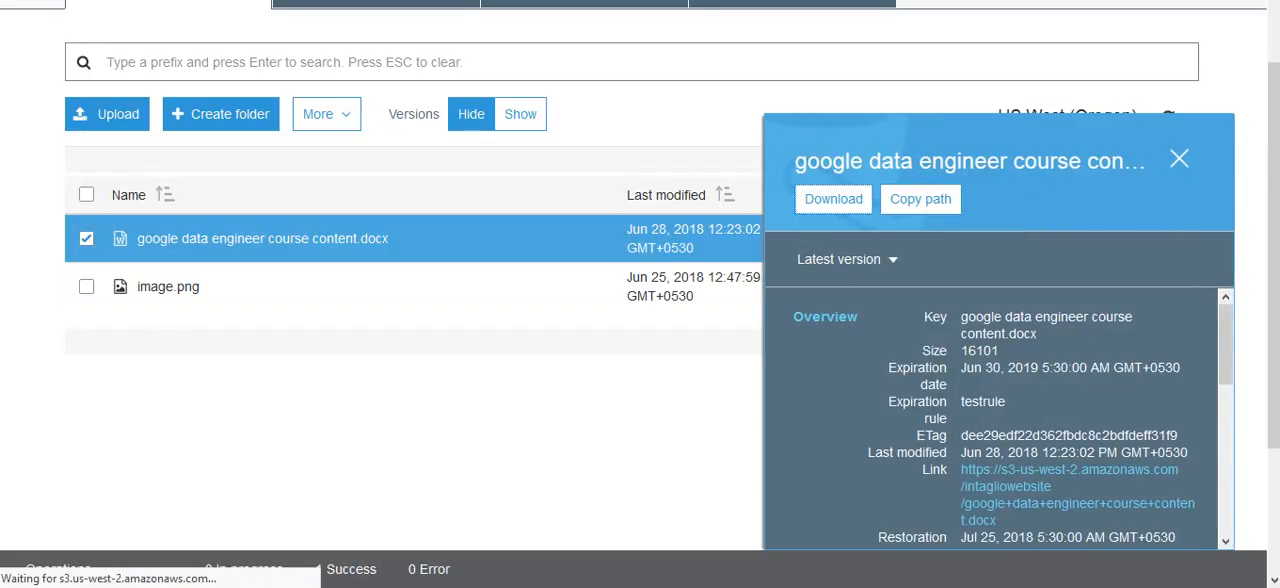
{"action": "left_click", "coordinate": [833, 199]}
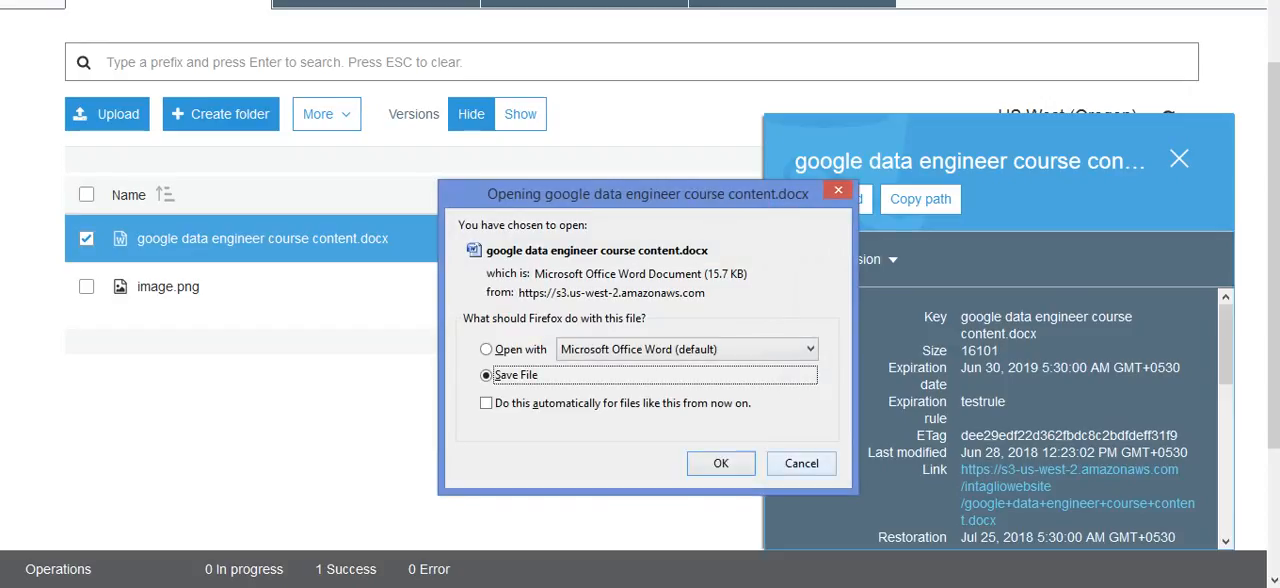
{"action": "left_click", "coordinate": [800, 463]}
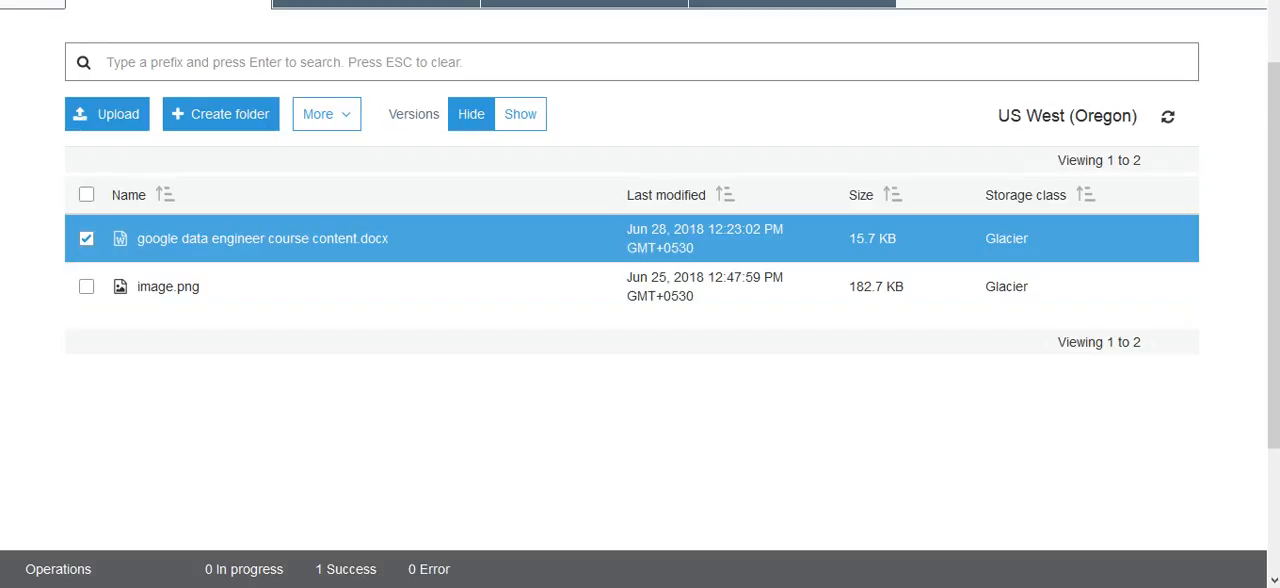
{"action": "left_click", "coordinate": [86, 238]}
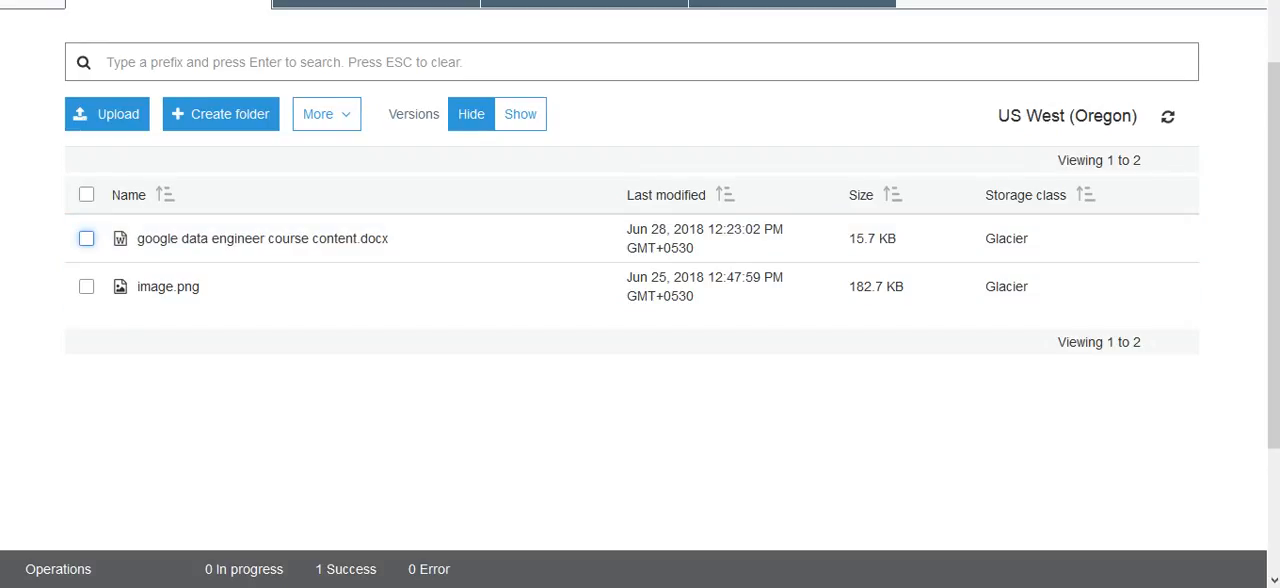